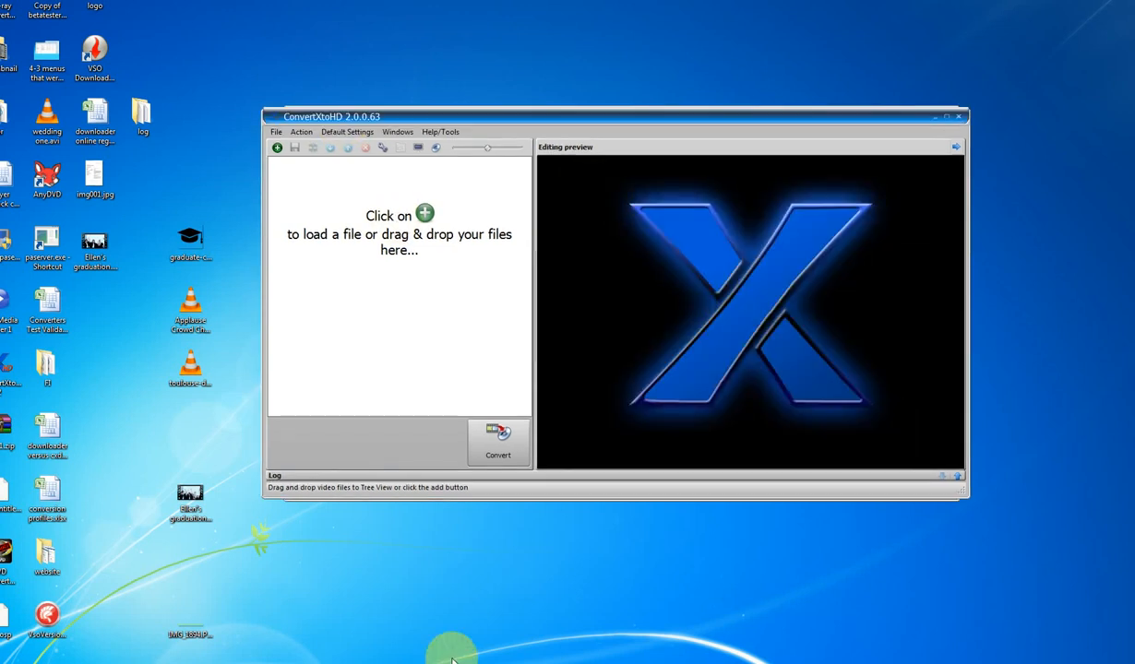
pyautogui.moveTo(495, 377)
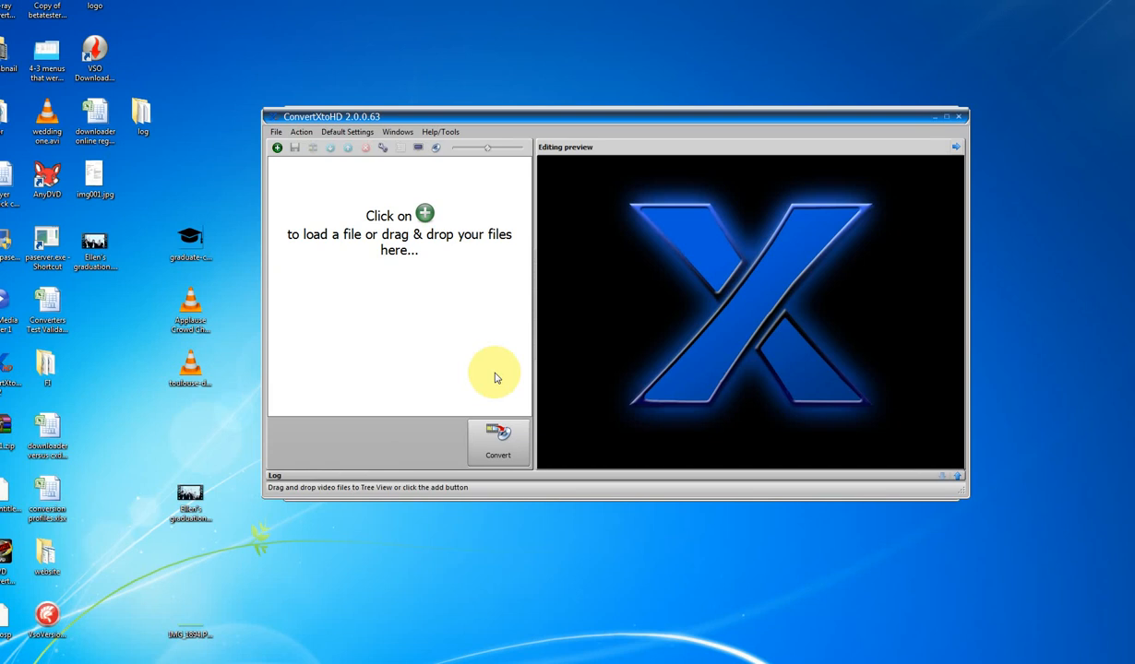
pyautogui.moveTo(924, 109)
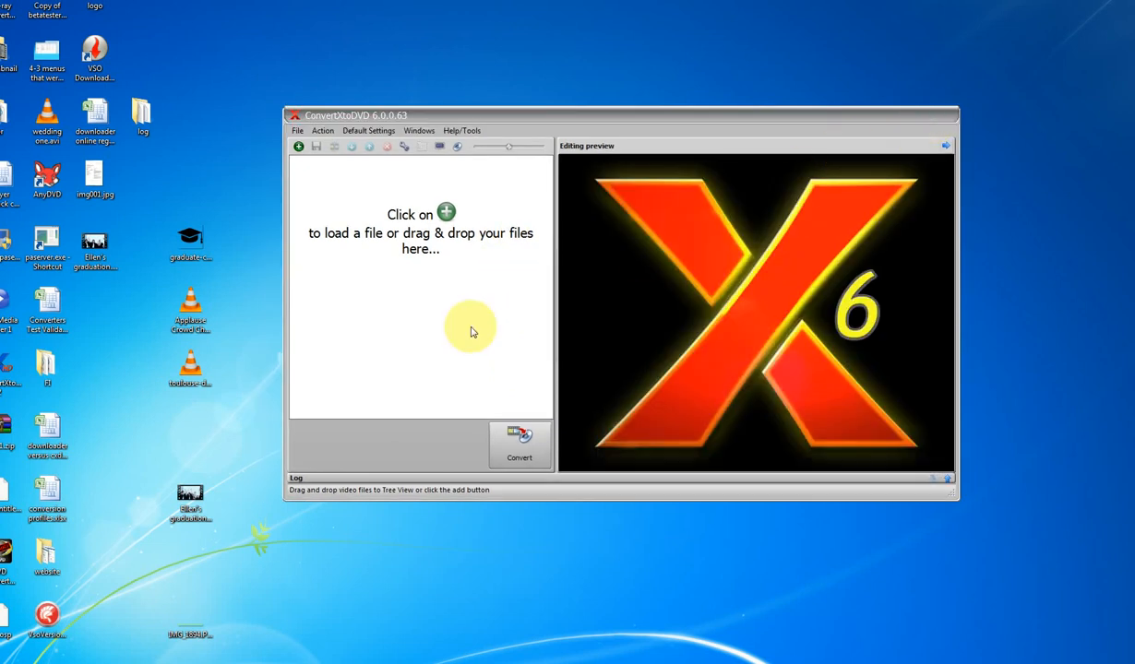
pyautogui.moveTo(415, 214)
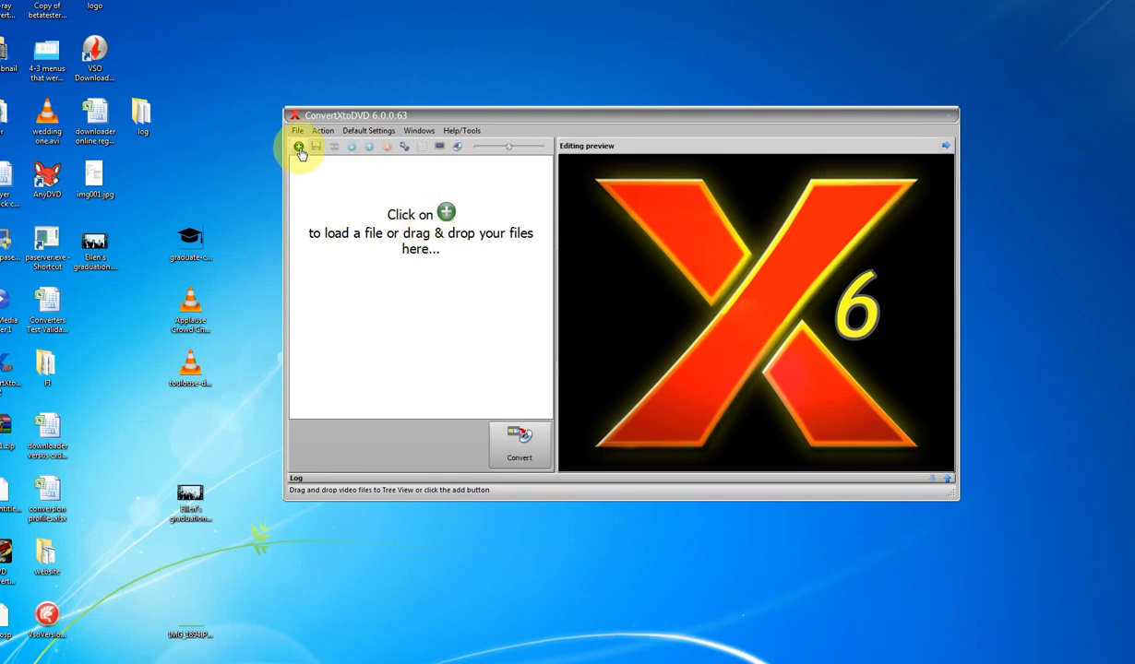
pyautogui.moveTo(478, 265)
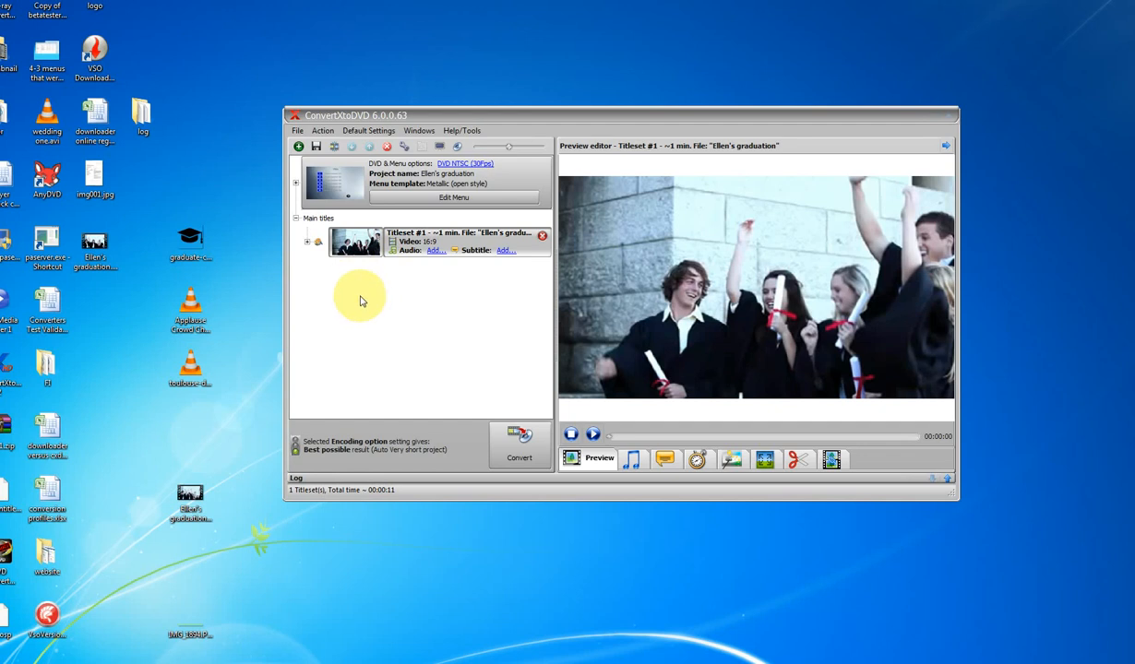
pyautogui.moveTo(376, 284)
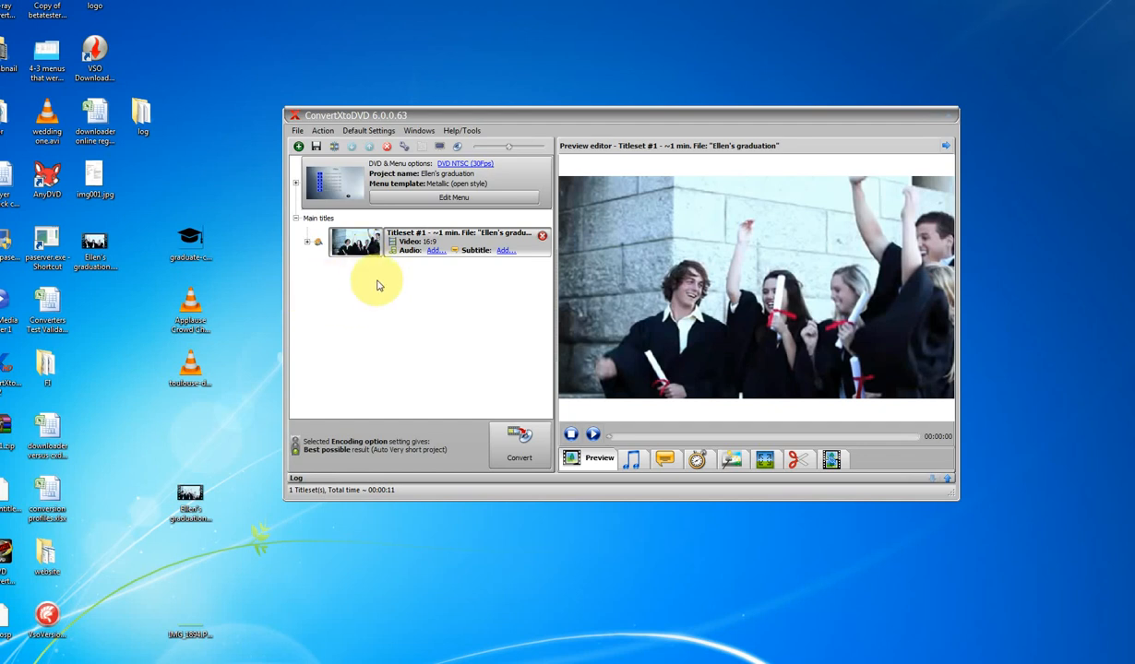
pyautogui.moveTo(436, 396)
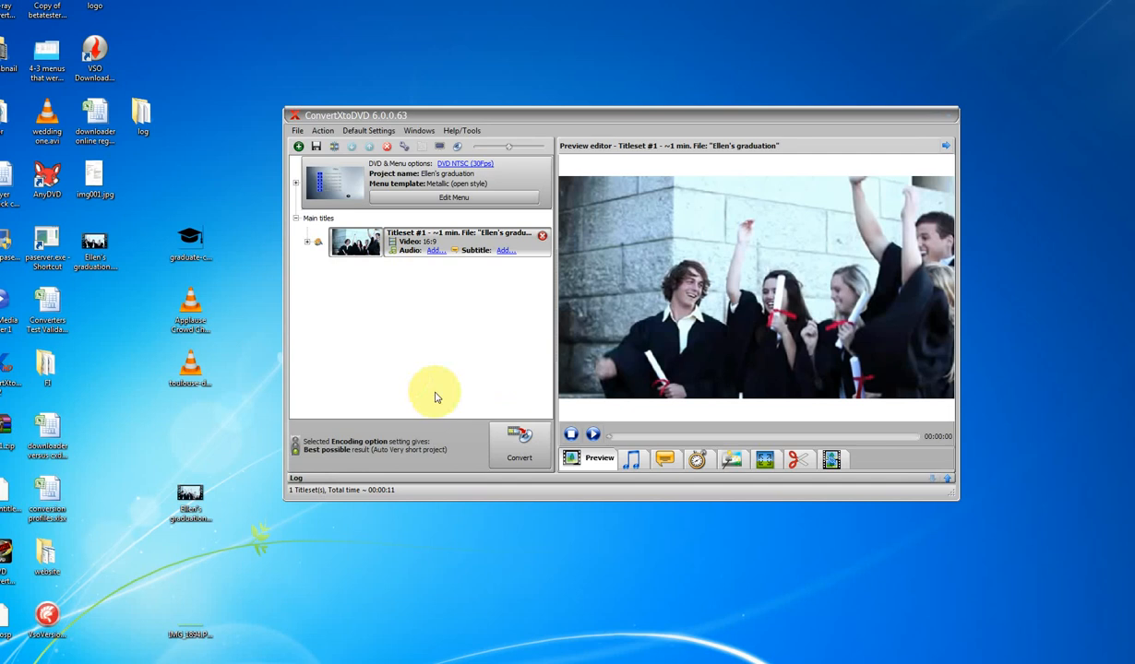
pyautogui.moveTo(478, 332)
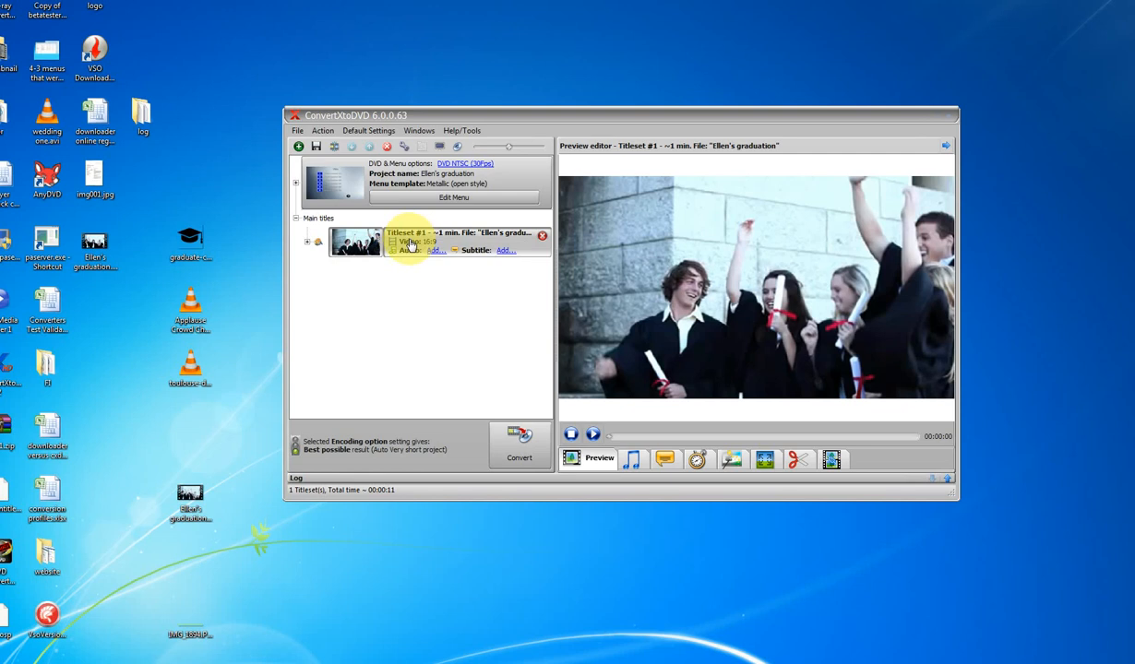
pyautogui.moveTo(815, 266)
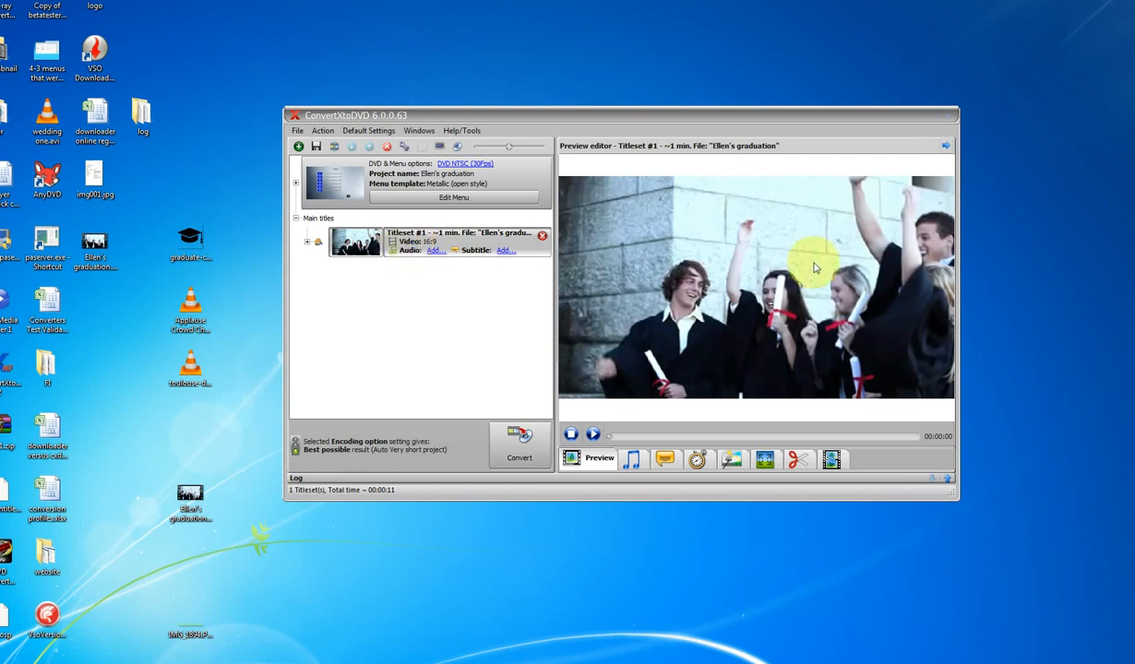
# - Position the playhead at the start of the unwanted section in the Cut editor, nudging in 1-second steps
pyautogui.click(799, 460)
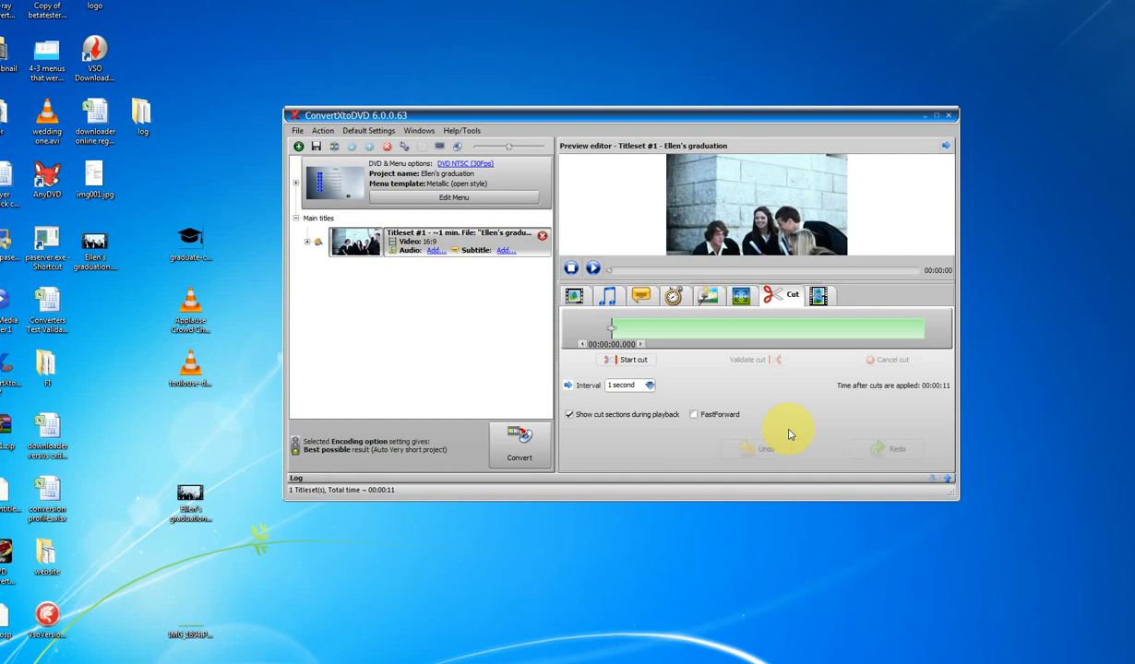
pyautogui.moveTo(624, 332)
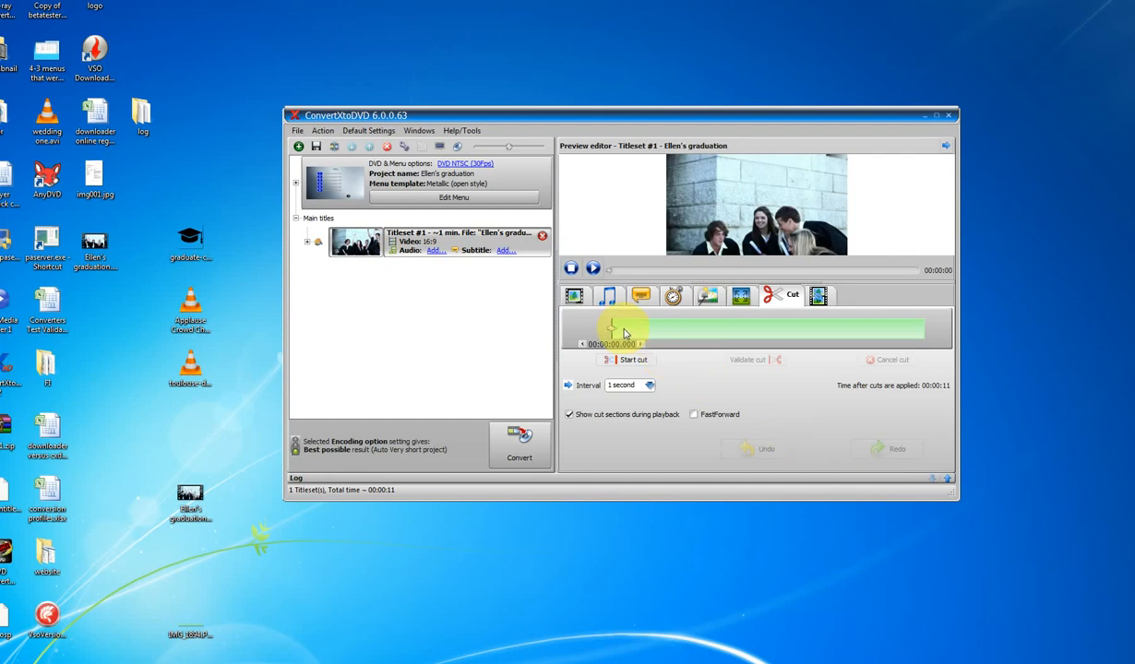
pyautogui.moveTo(612, 329); pyautogui.dragTo(749, 328)
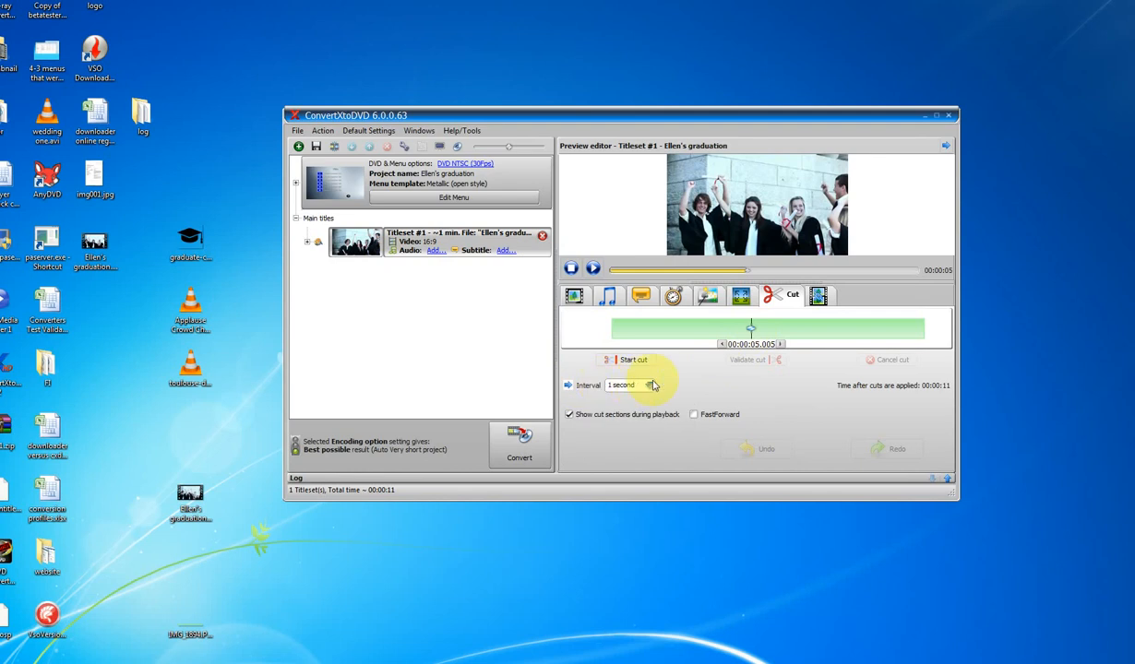
pyautogui.click(778, 343)
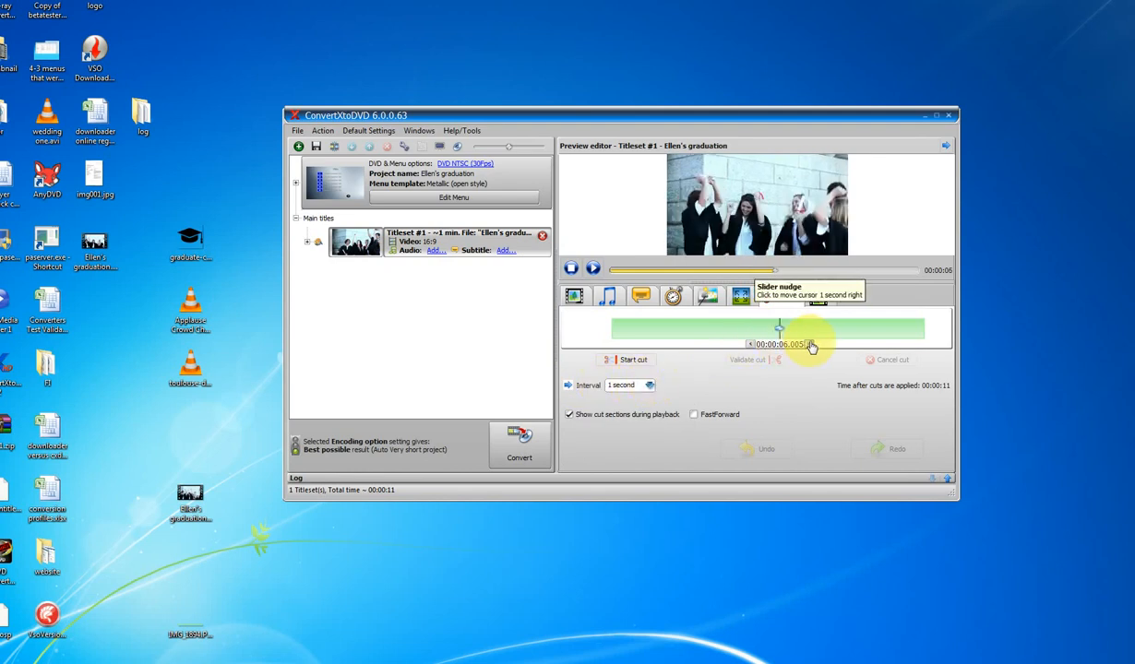
pyautogui.click(650, 386)
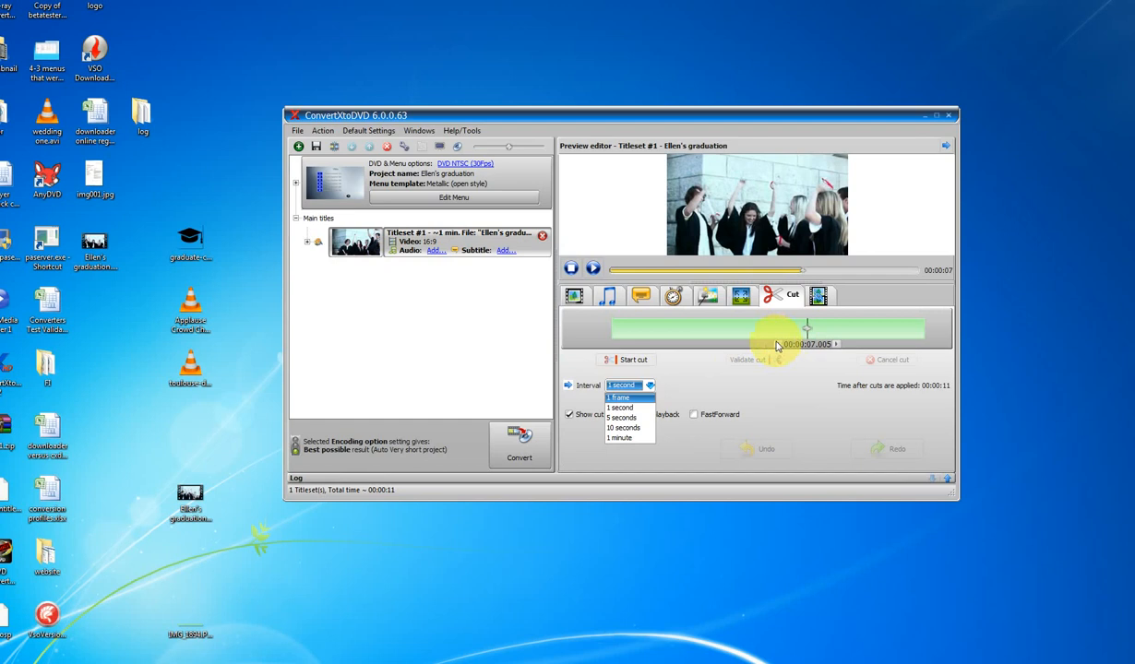
pyautogui.click(620, 408)
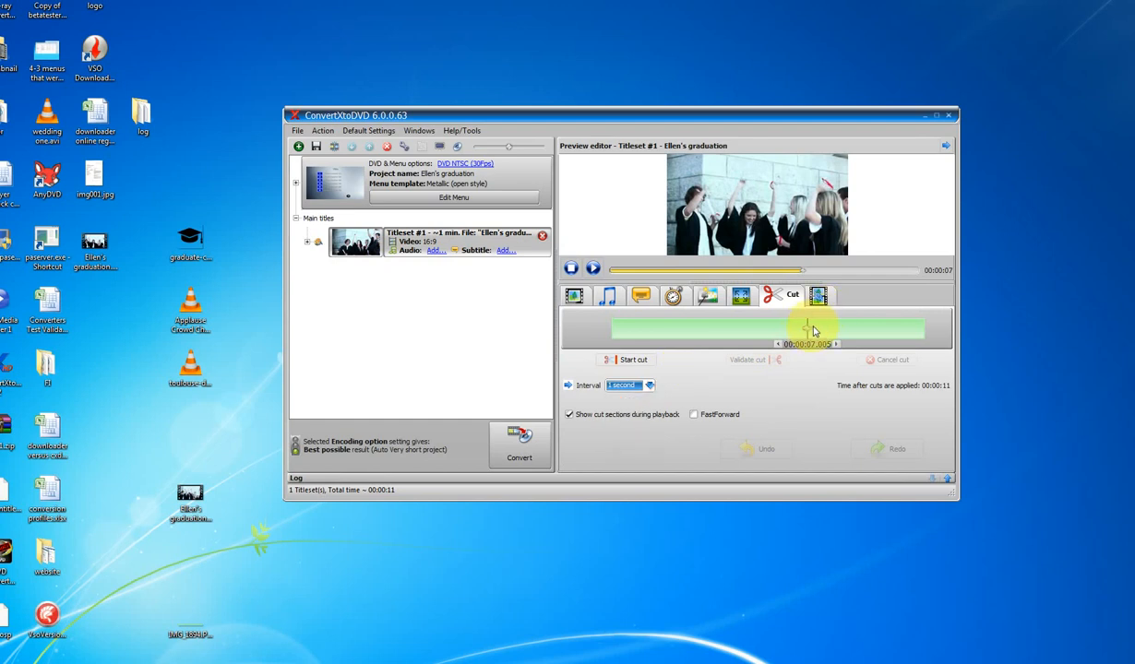
# - Mark the cut section and validate it so the graduation title runs 9 seconds
pyautogui.click(635, 360)
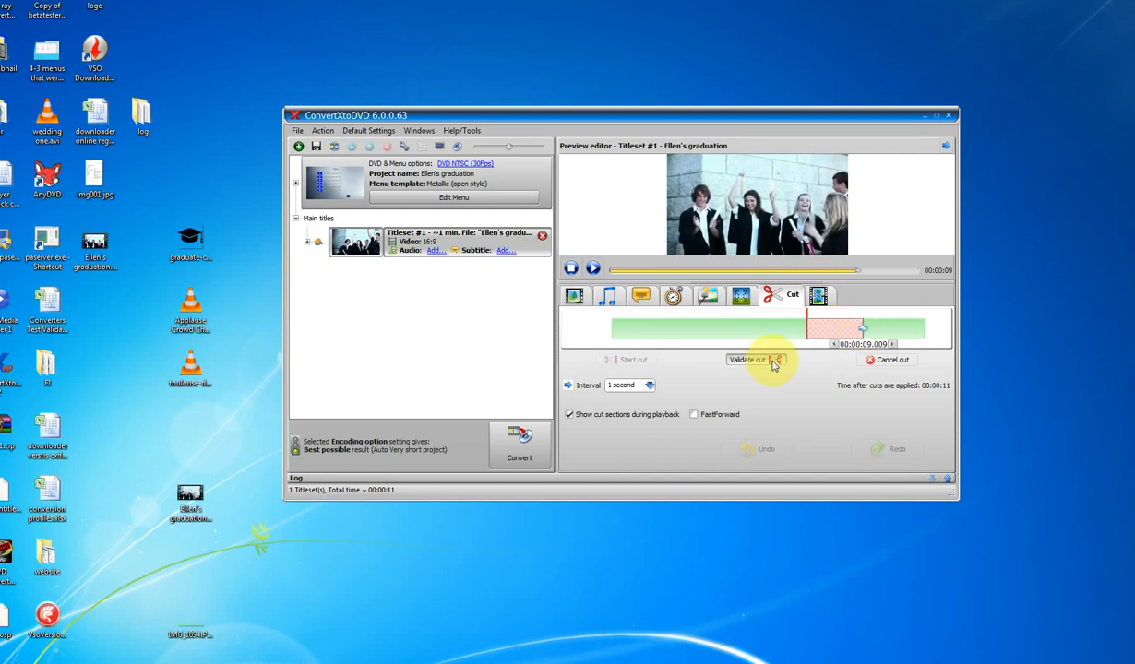
pyautogui.click(747, 360)
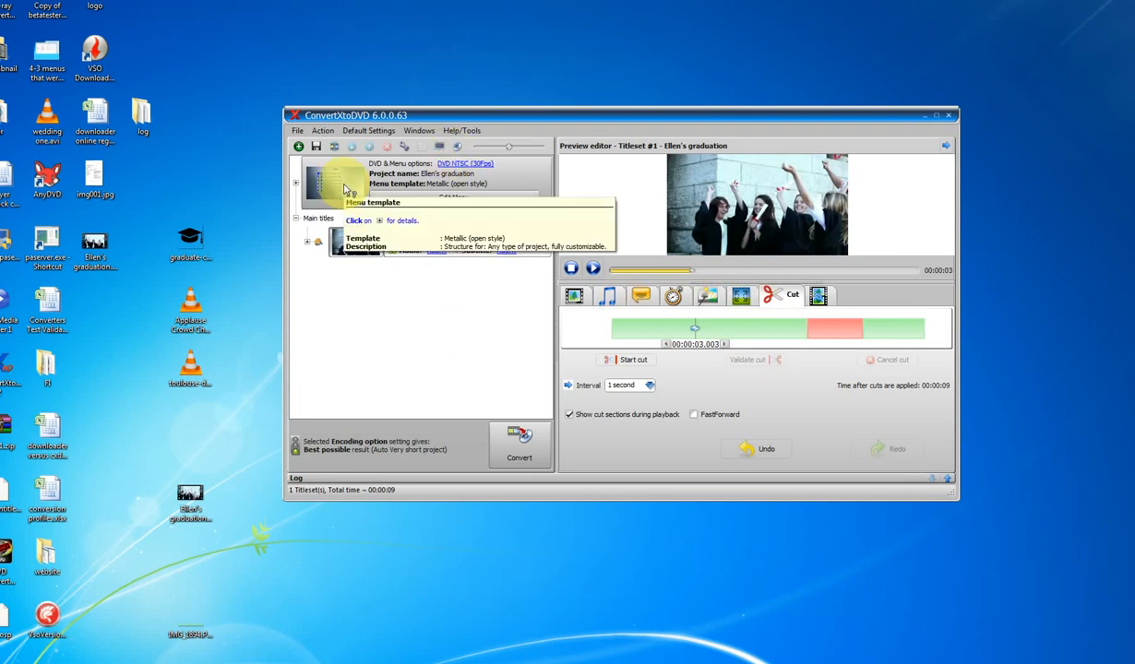
pyautogui.click(369, 129)
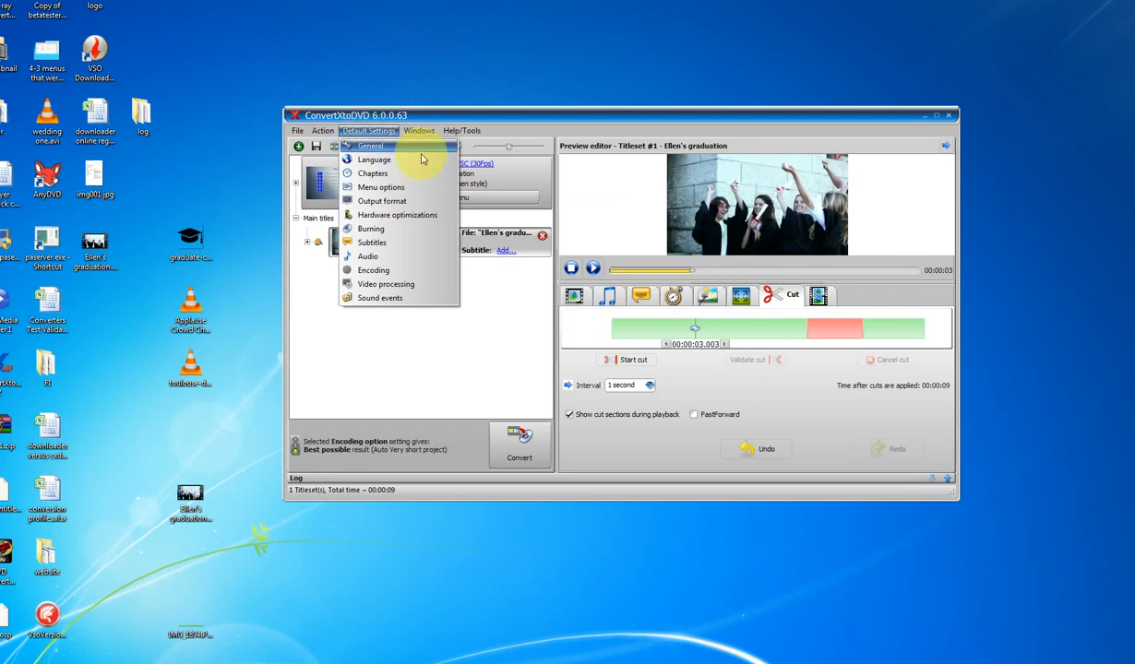
pyautogui.click(380, 199)
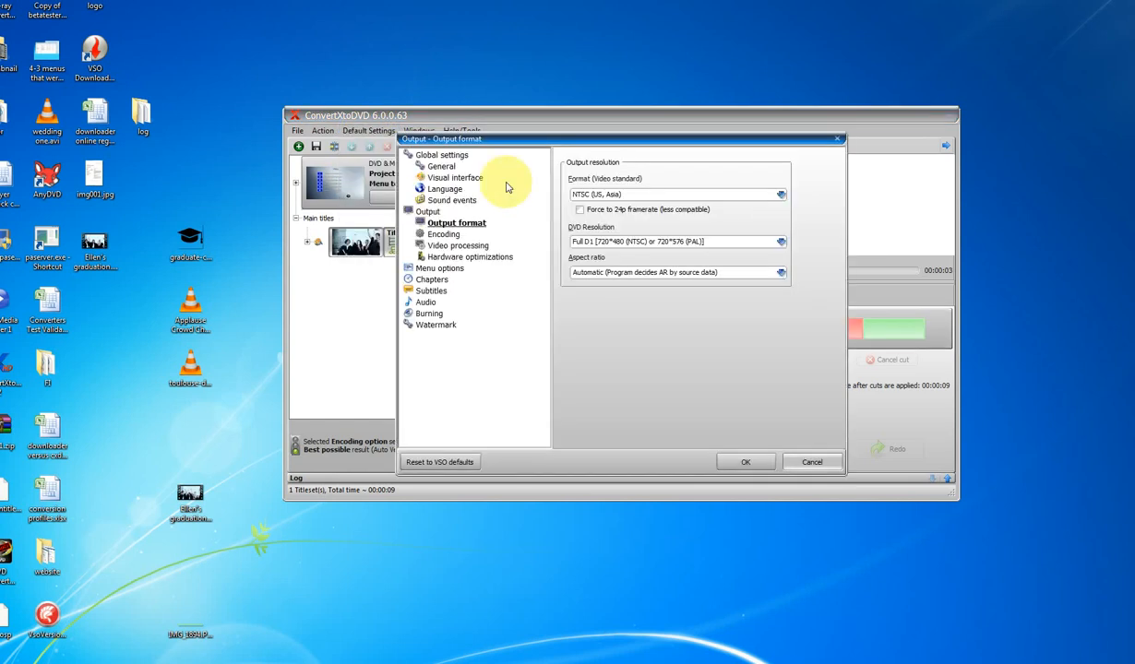
pyautogui.click(443, 267)
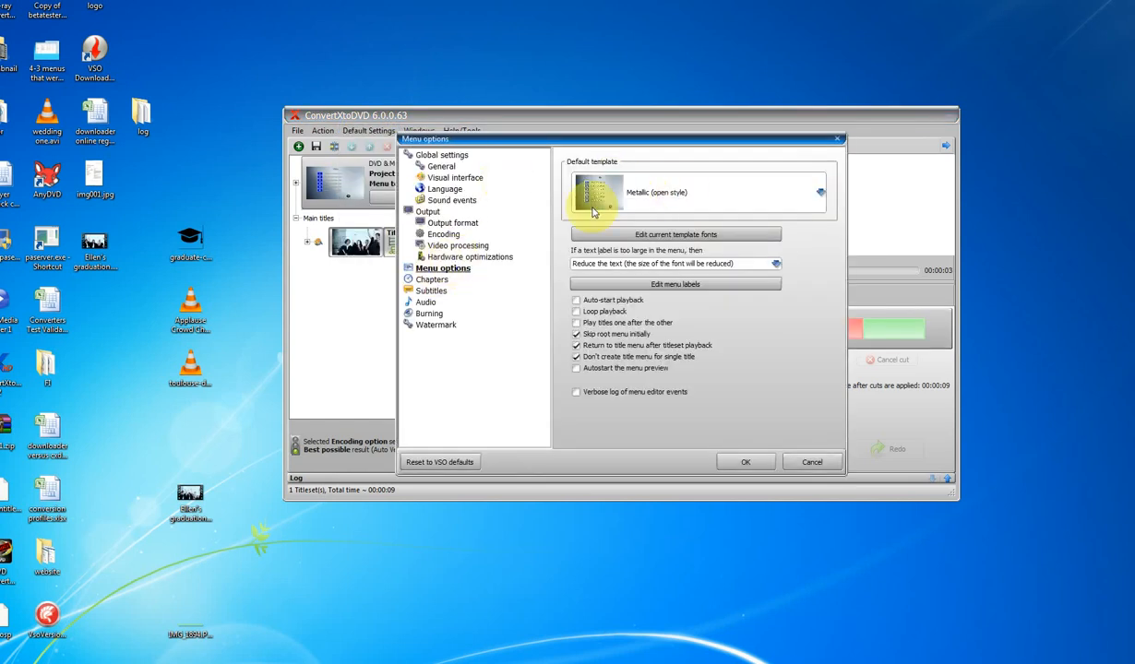
pyautogui.click(819, 192)
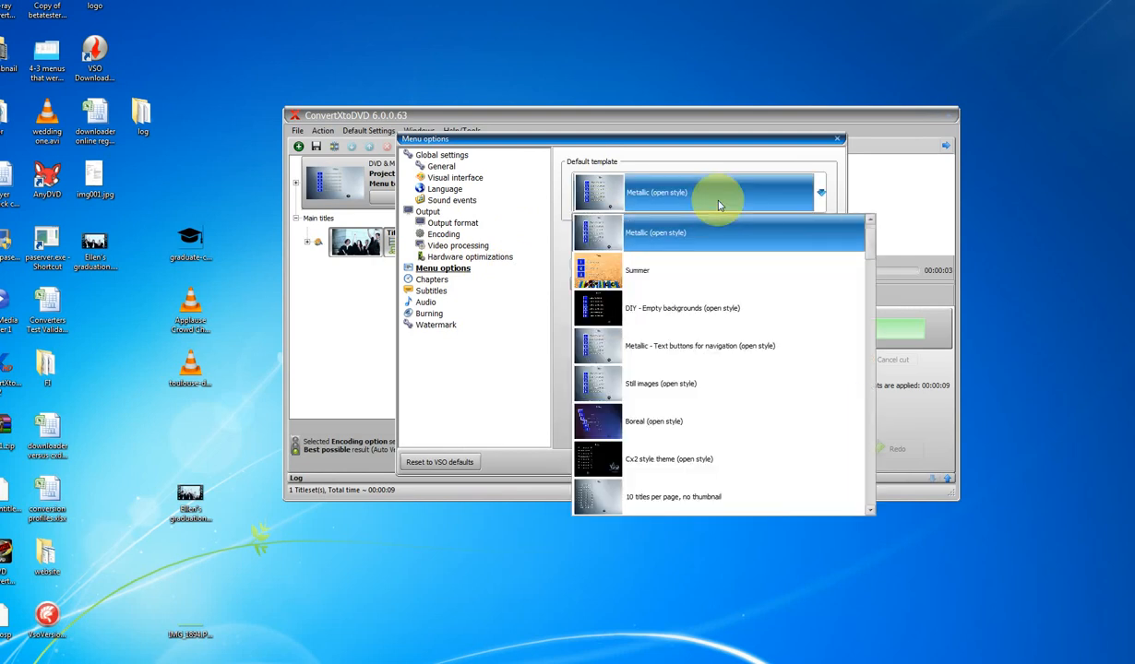
pyautogui.scroll(3)
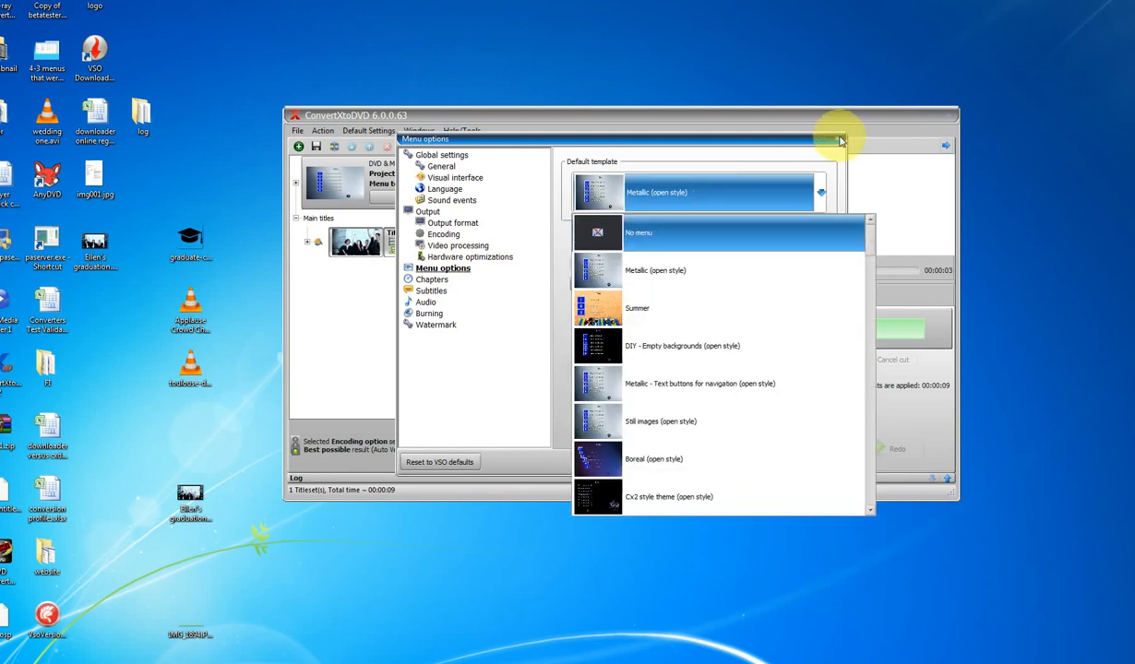
pyautogui.click(839, 140)
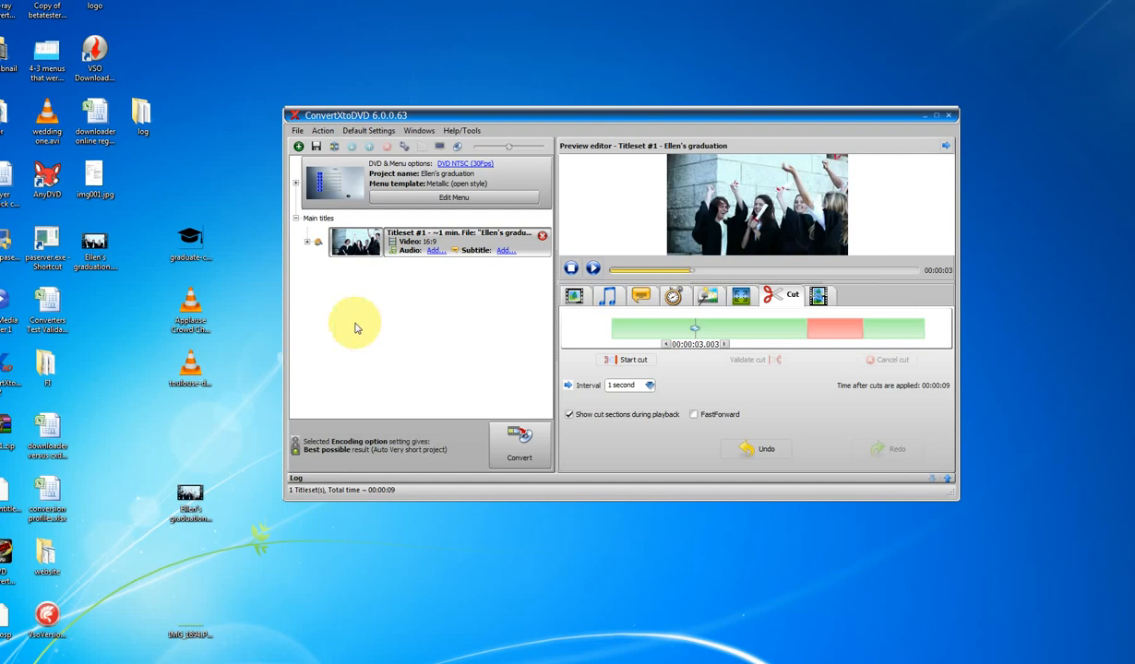
pyautogui.moveTo(453, 197)
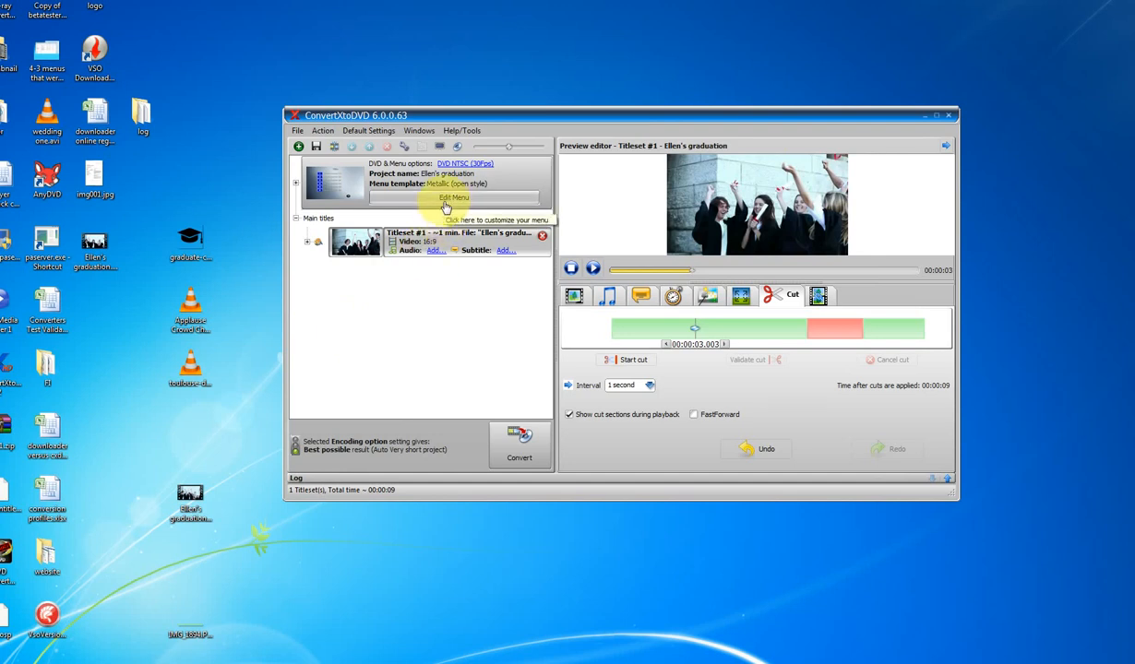
# - Preview the 'Ellen's graduation' menu in the menu editor, then put its title text into edit mode
pyautogui.click(454, 197)
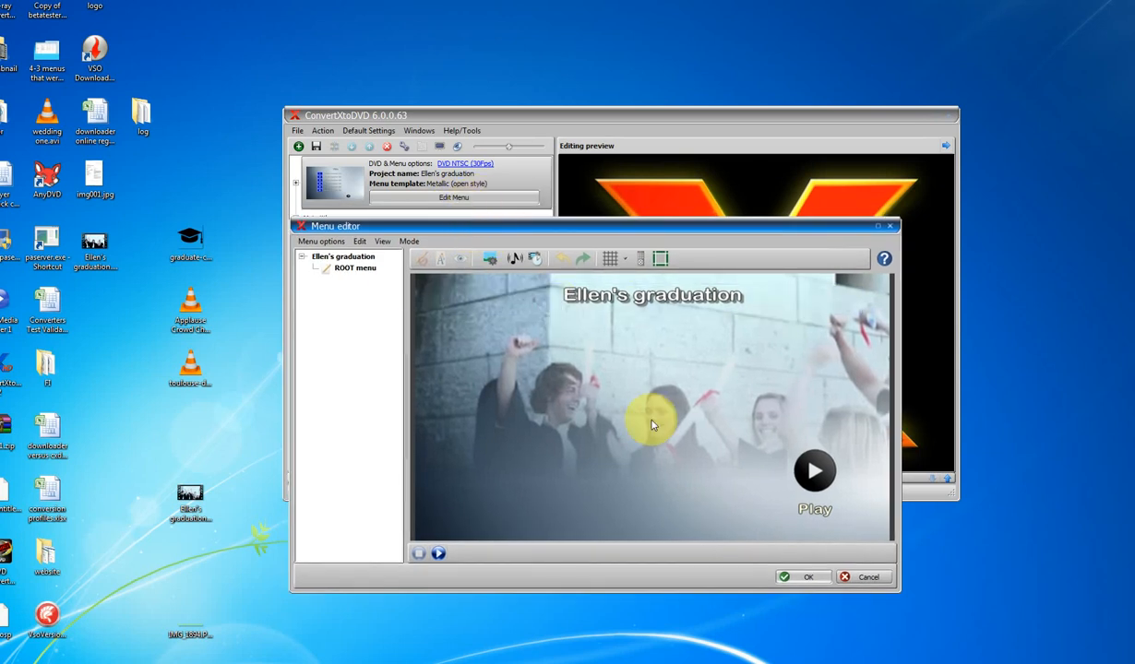
pyautogui.moveTo(495, 391)
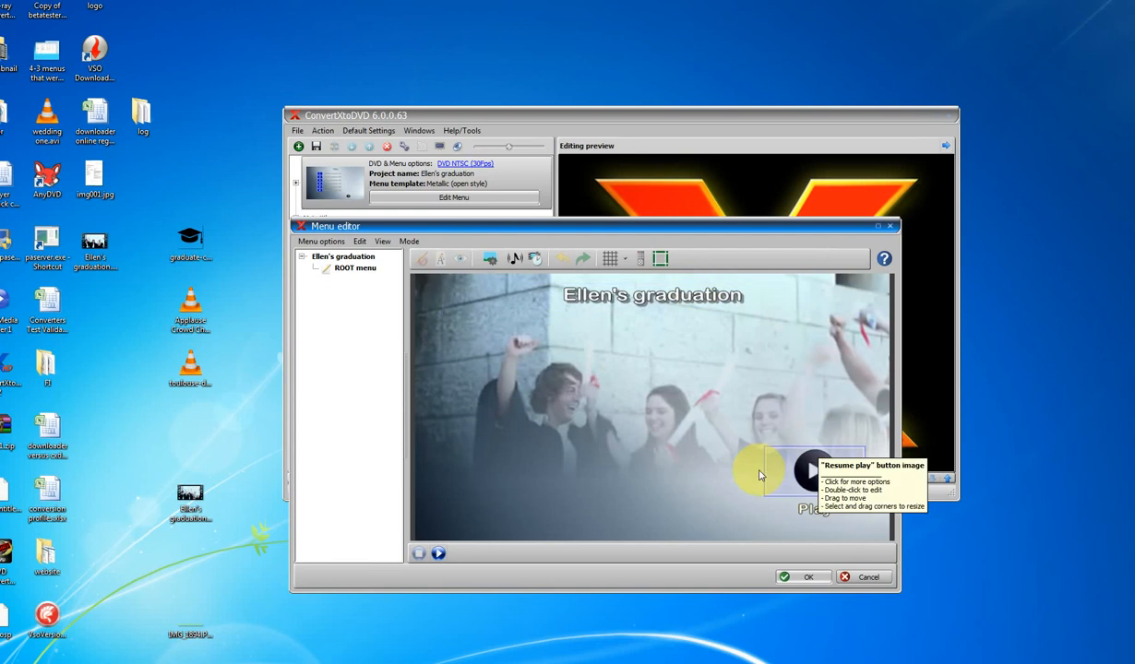
pyautogui.click(439, 554)
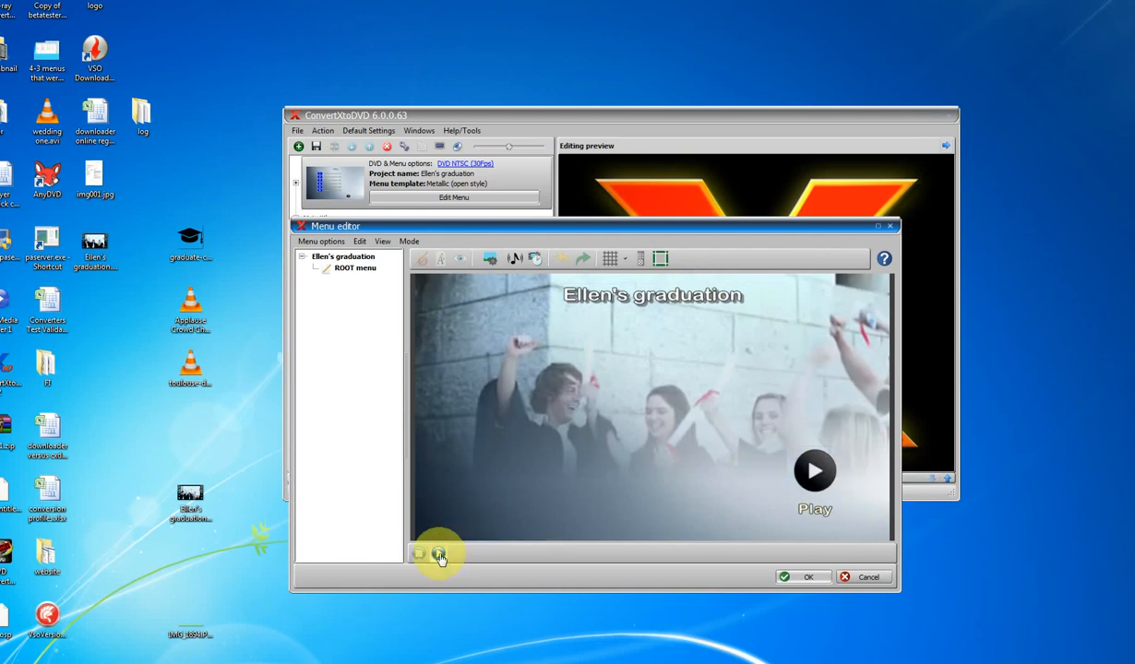
pyautogui.click(440, 557)
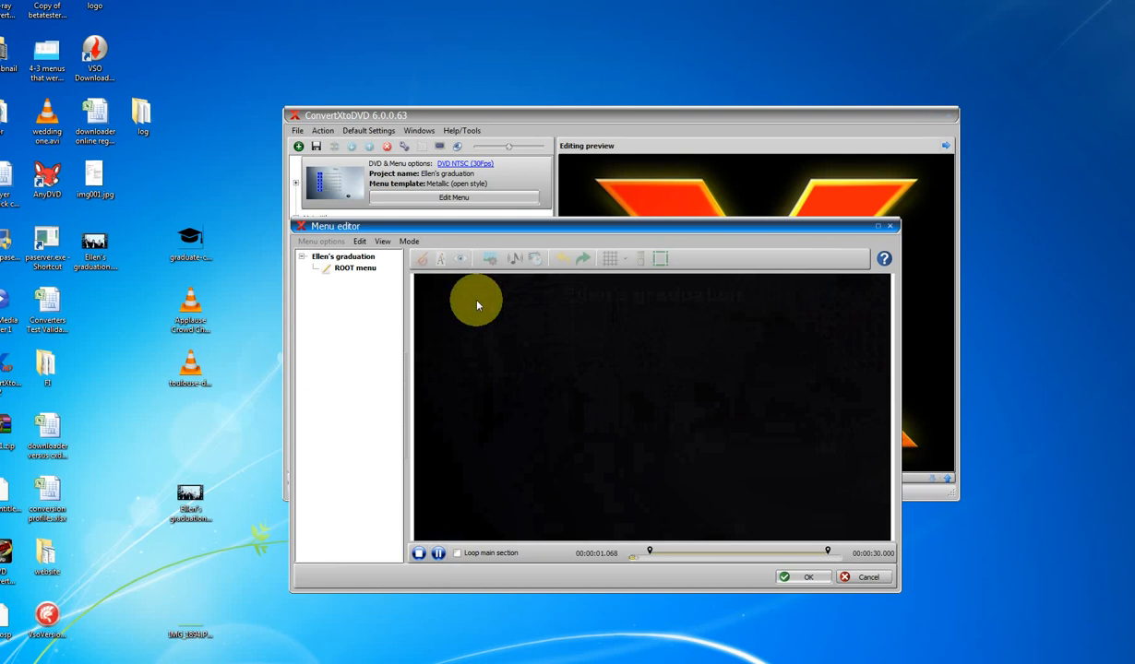
pyautogui.click(417, 553)
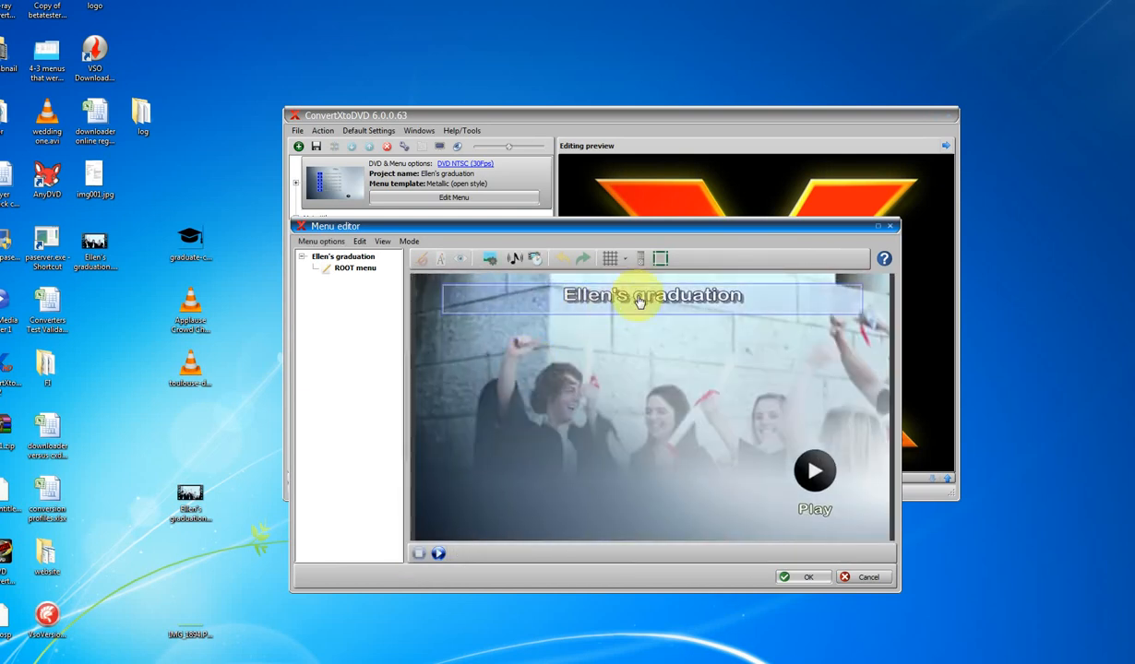
pyautogui.doubleClick(653, 296)
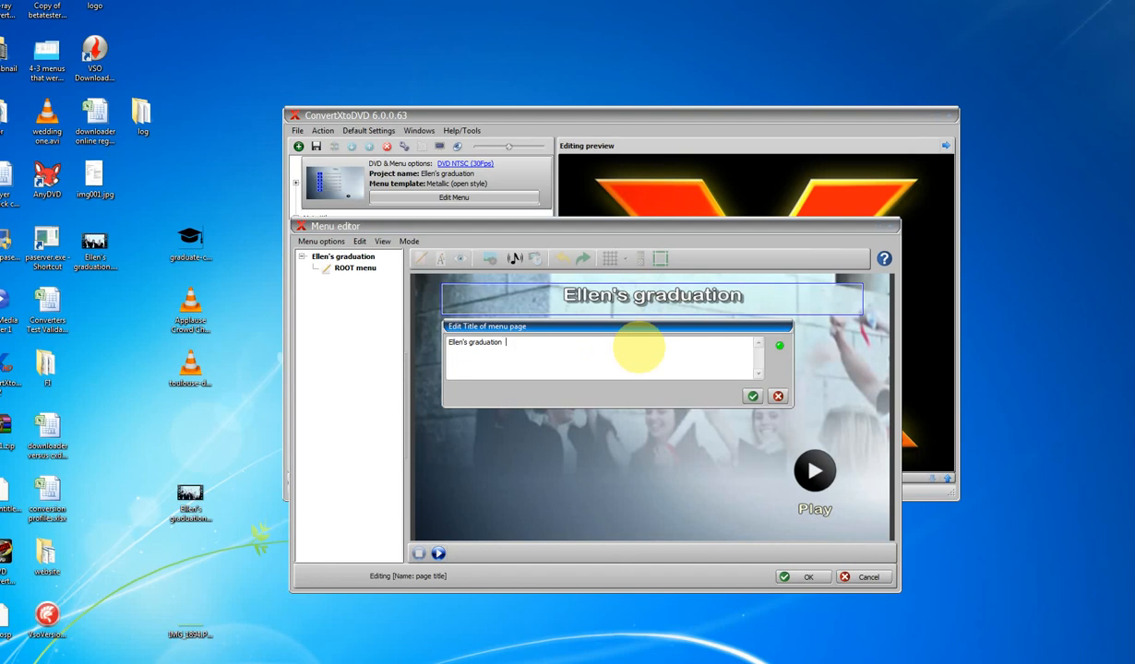
# - Change the menu title to 'Ellen's graduation May 2016'
pyautogui.write('May 201')
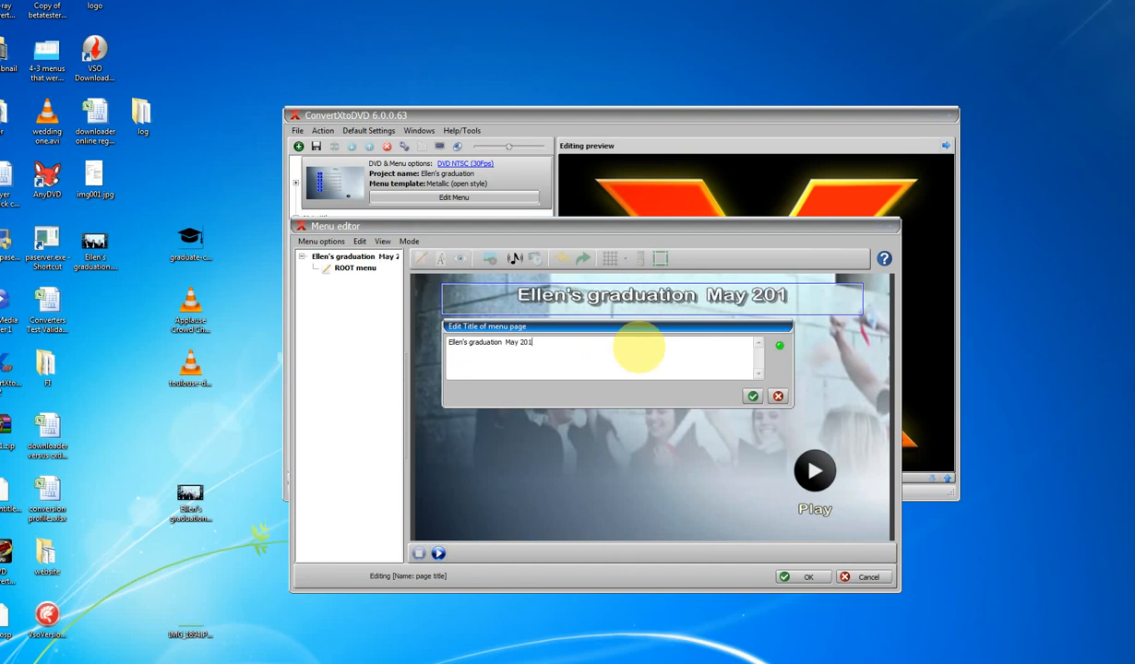
pyautogui.write('6')
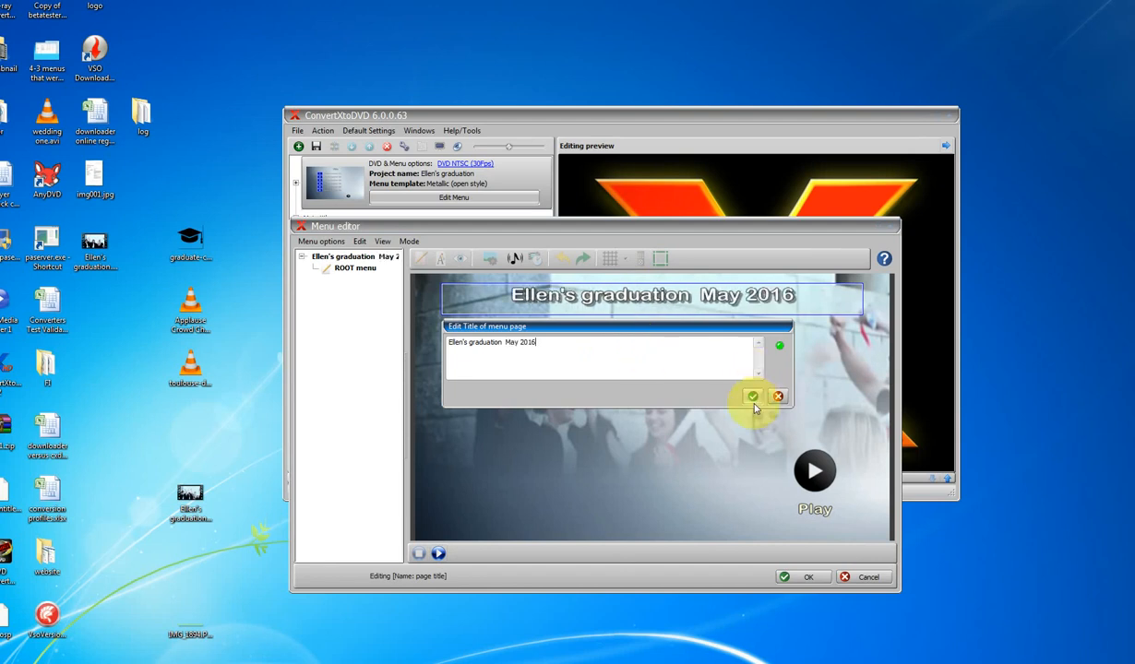
pyautogui.click(753, 395)
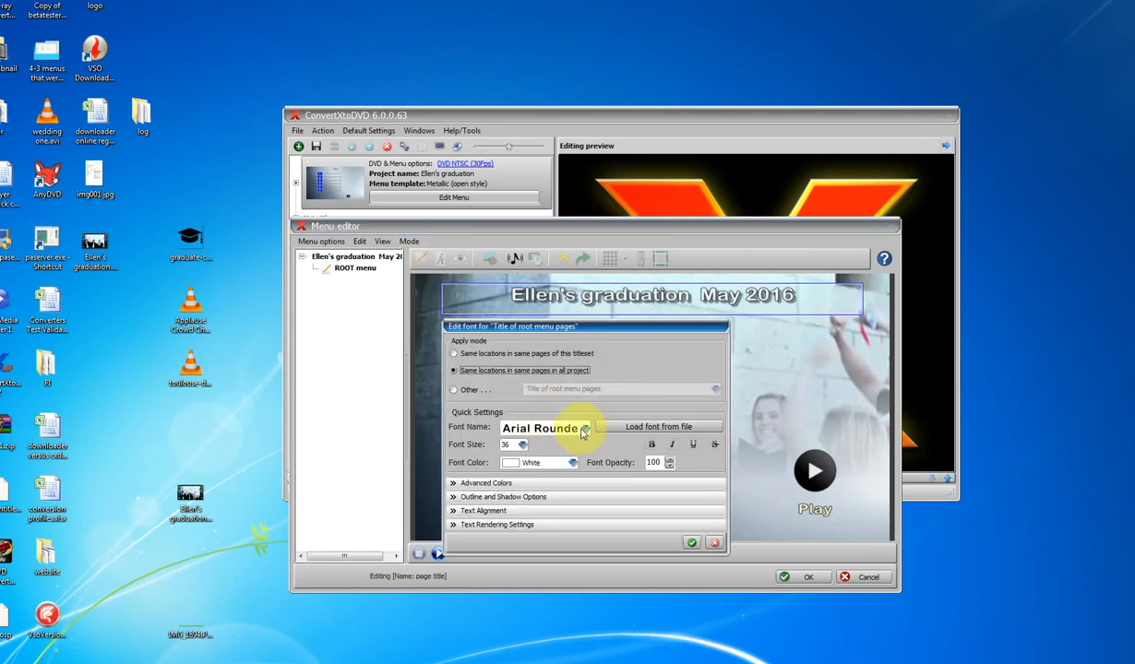
# - Set the title in Bookman Old Style with a new font colour
pyautogui.click(585, 428)
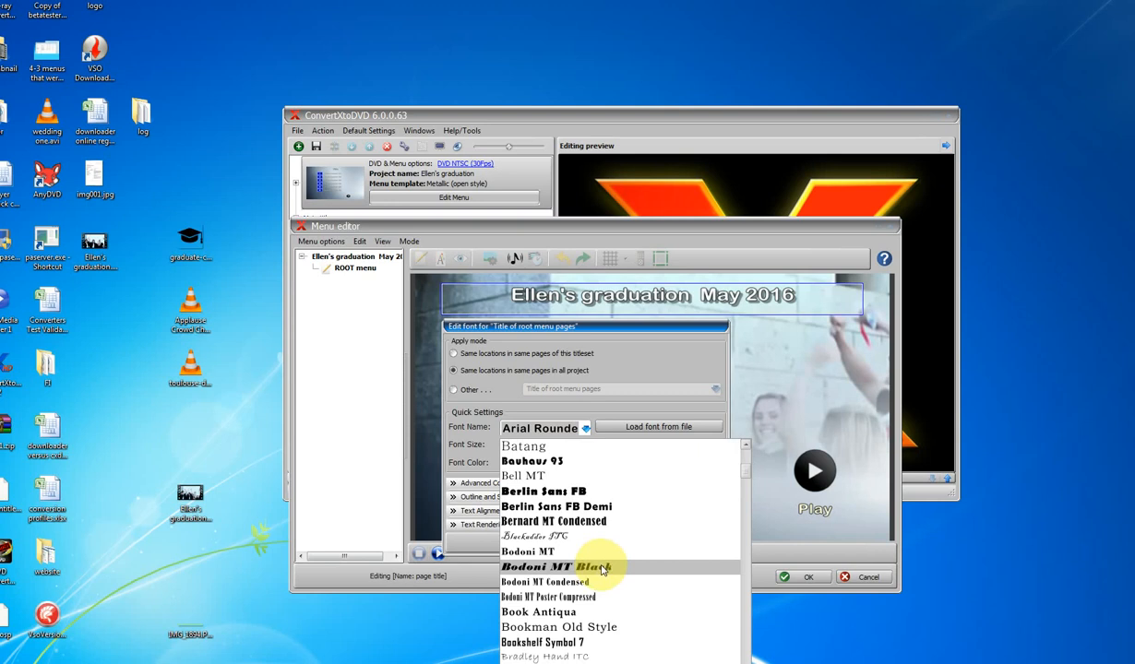
pyautogui.click(559, 627)
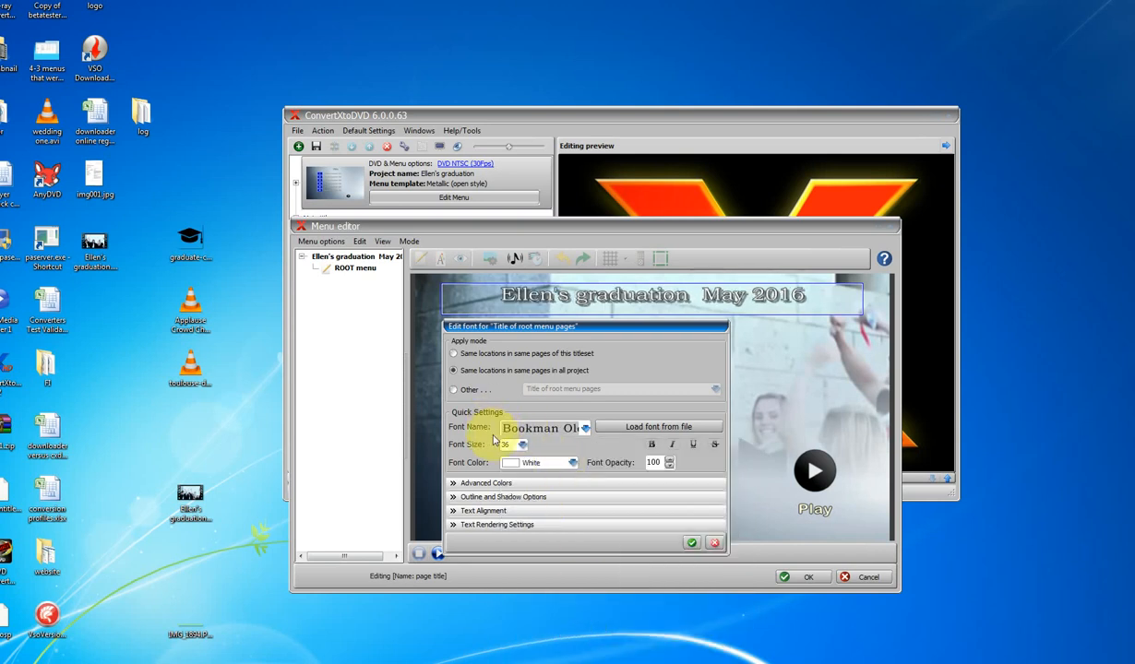
pyautogui.click(571, 461)
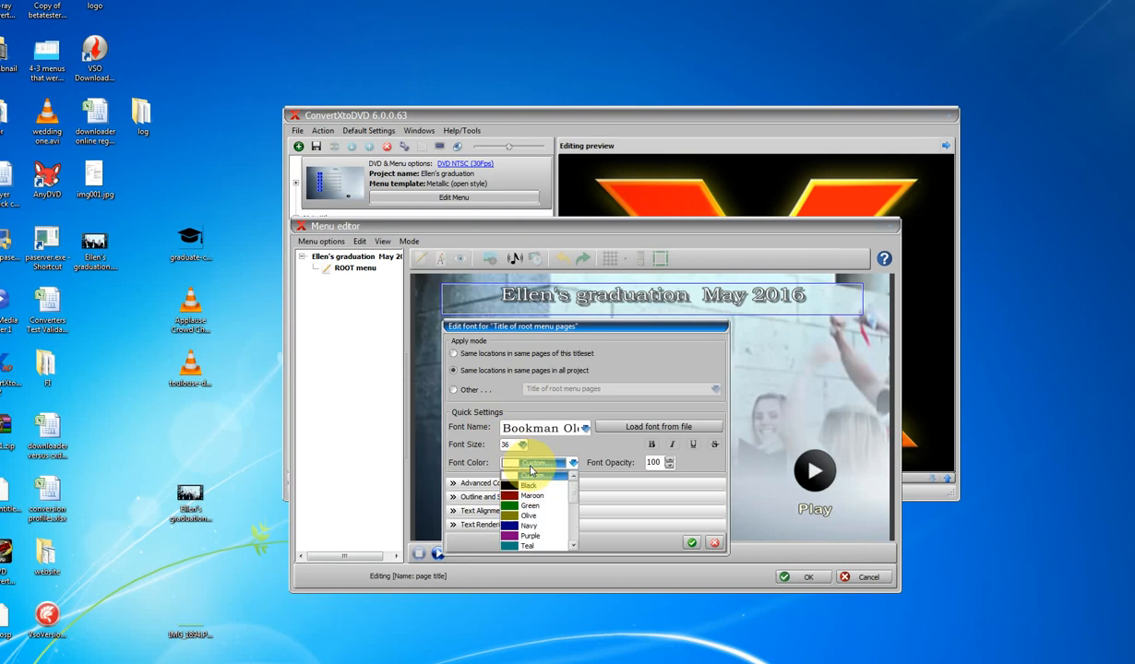
pyautogui.click(532, 474)
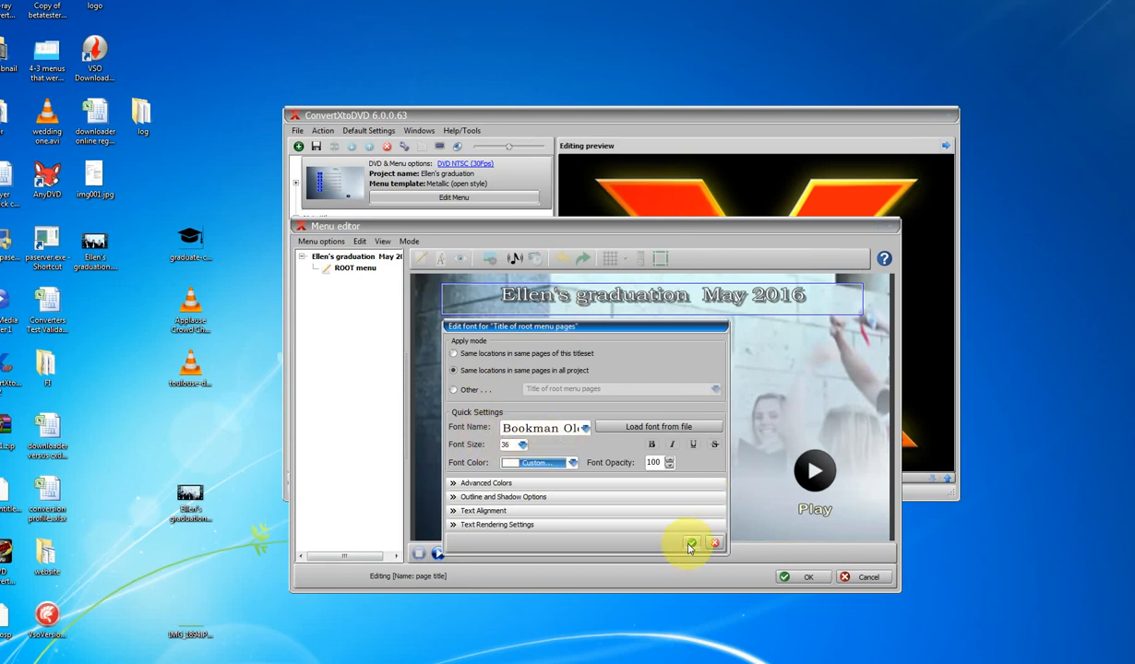
# - Apply the font, then resize the title box onto two lines near the menu's upper left
pyautogui.click(690, 544)
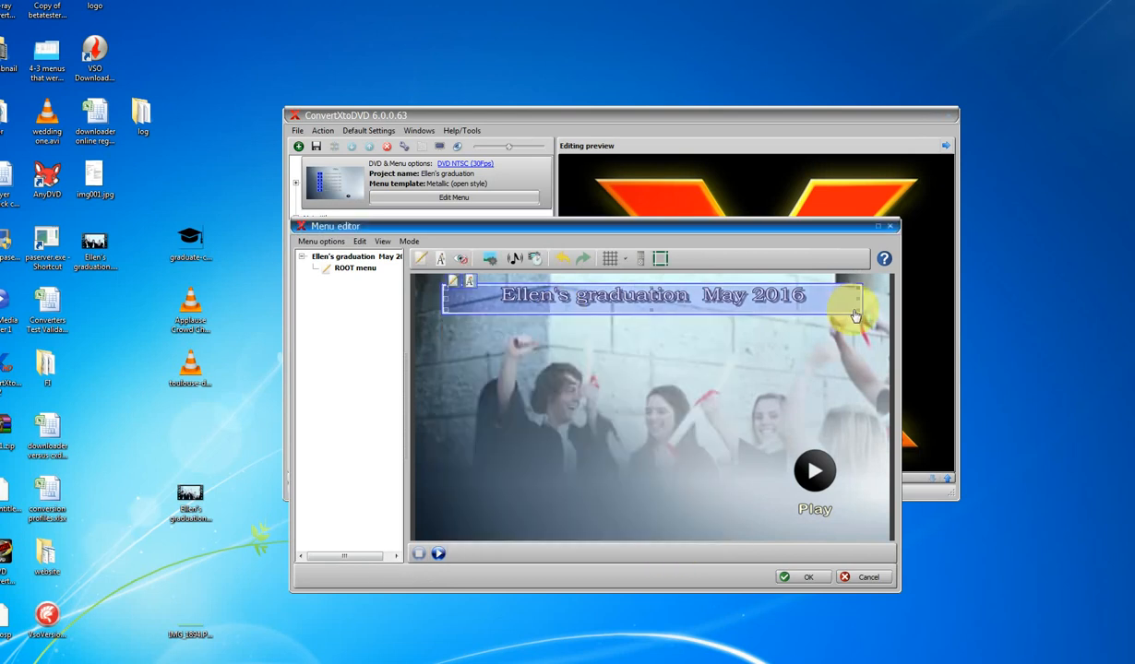
pyautogui.moveTo(853, 304); pyautogui.dragTo(738, 402)
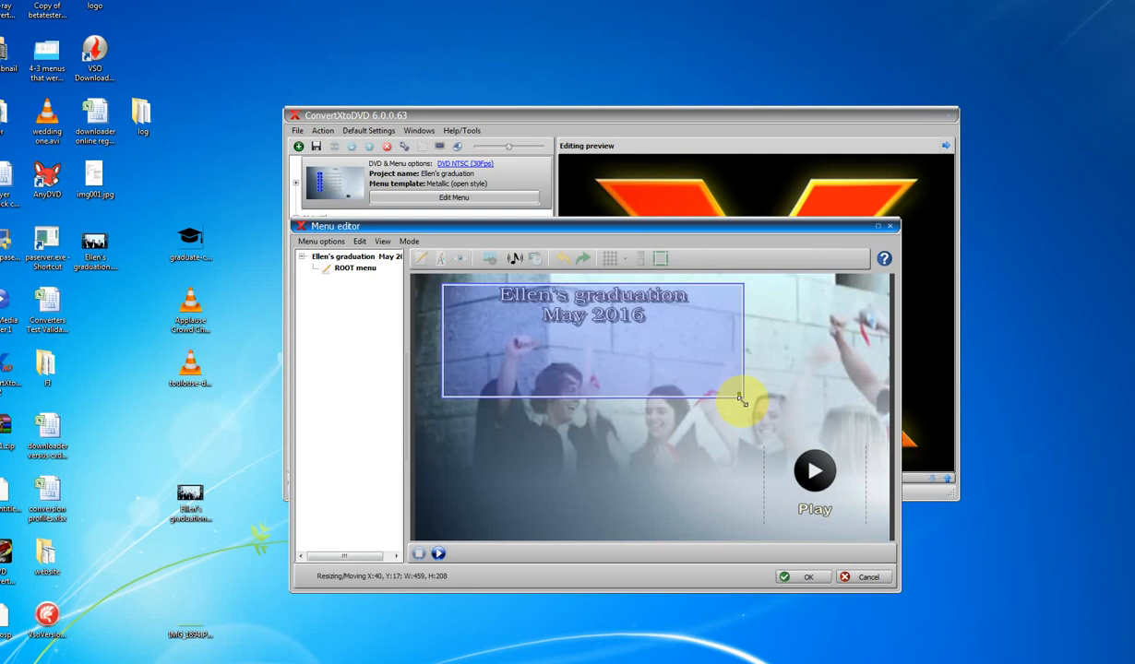
pyautogui.moveTo(741, 398); pyautogui.dragTo(631, 299)
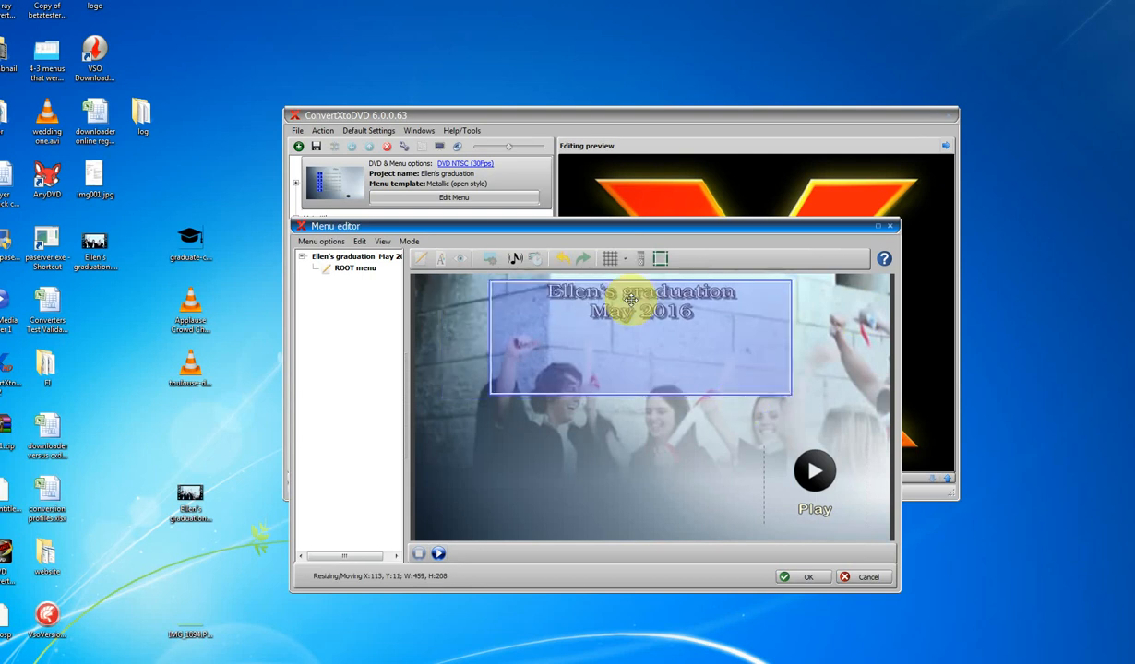
pyautogui.moveTo(631, 299); pyautogui.dragTo(675, 398)
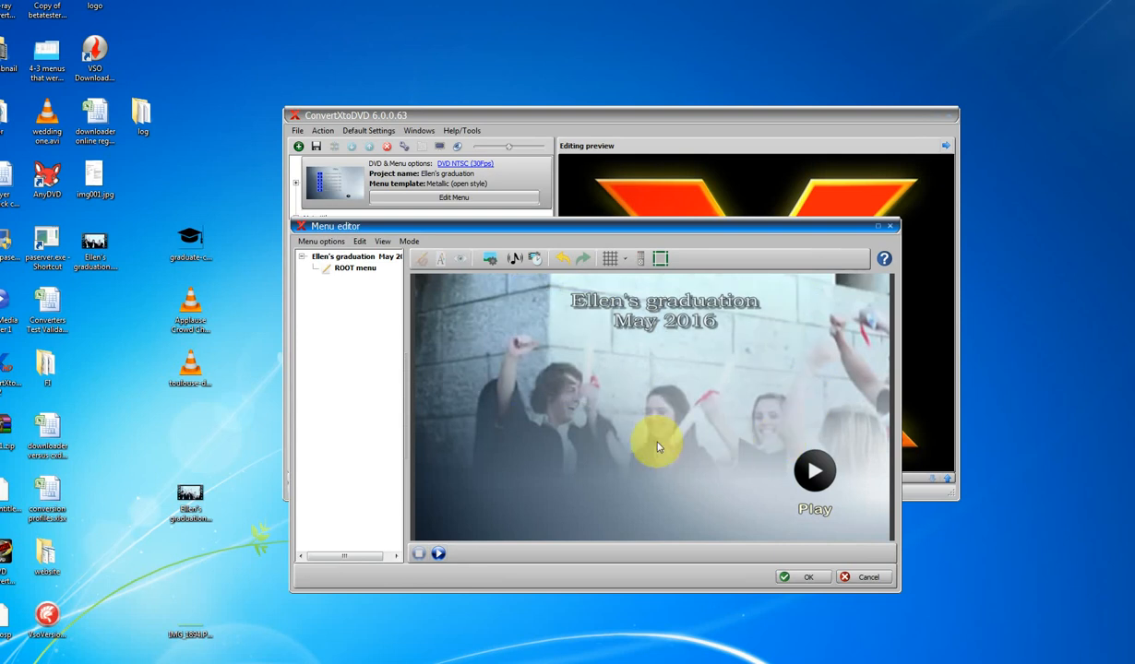
pyautogui.moveTo(489, 295)
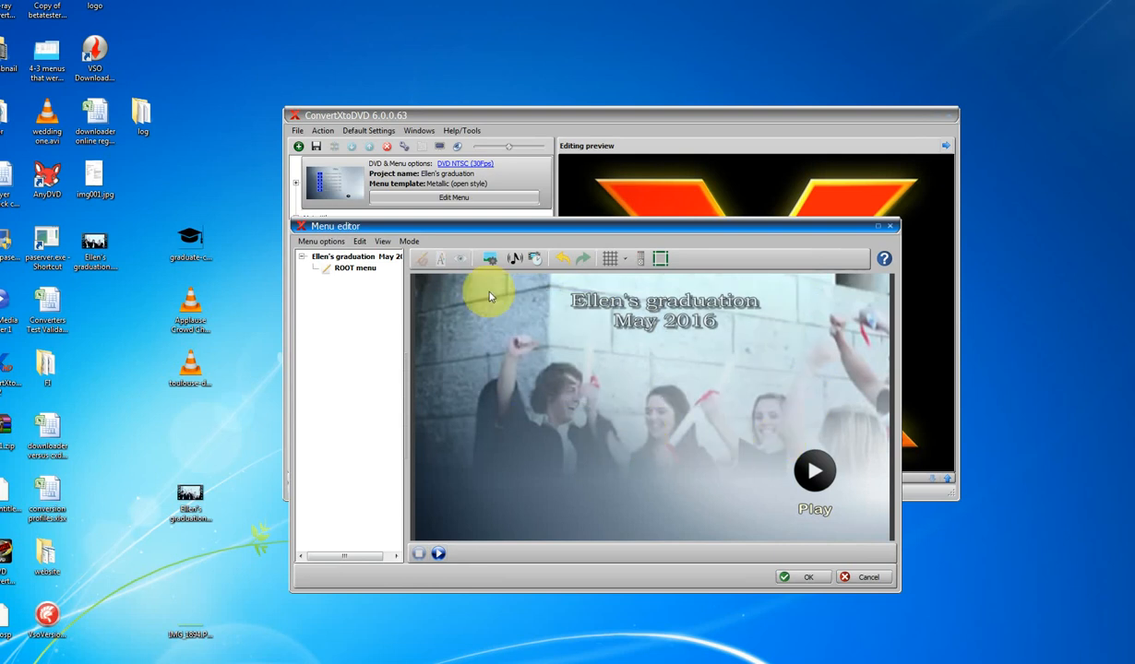
pyautogui.moveTo(512, 470)
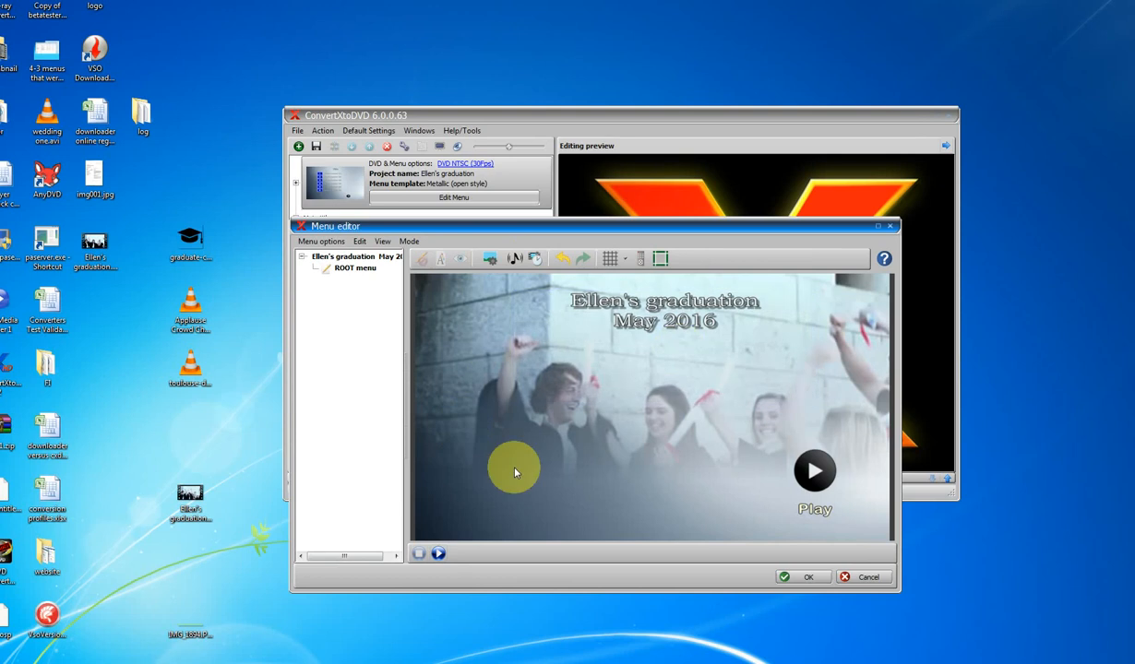
# - Set the crowd applause sound file as the menu's custom background audio
pyautogui.click(514, 258)
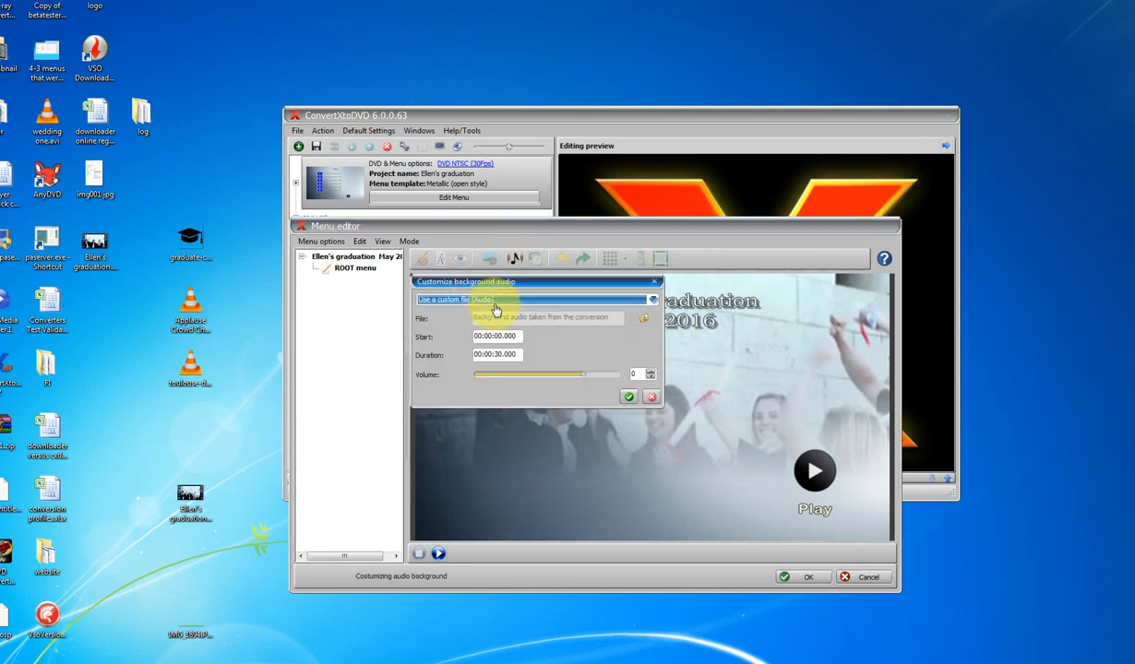
pyautogui.click(651, 298)
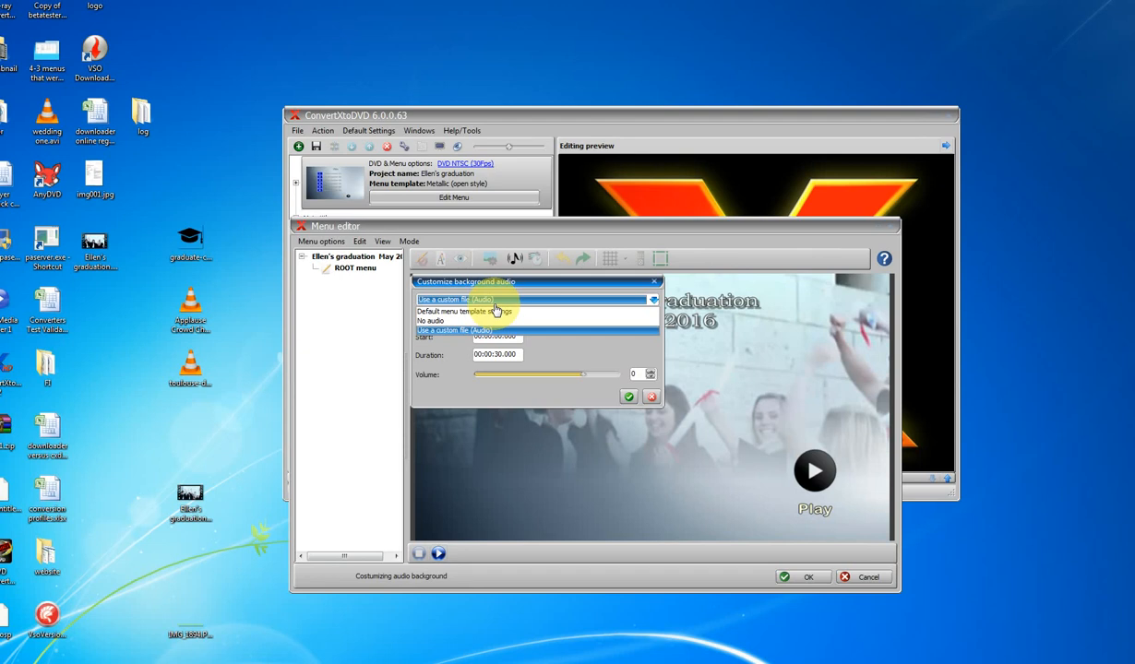
pyautogui.moveTo(462, 321)
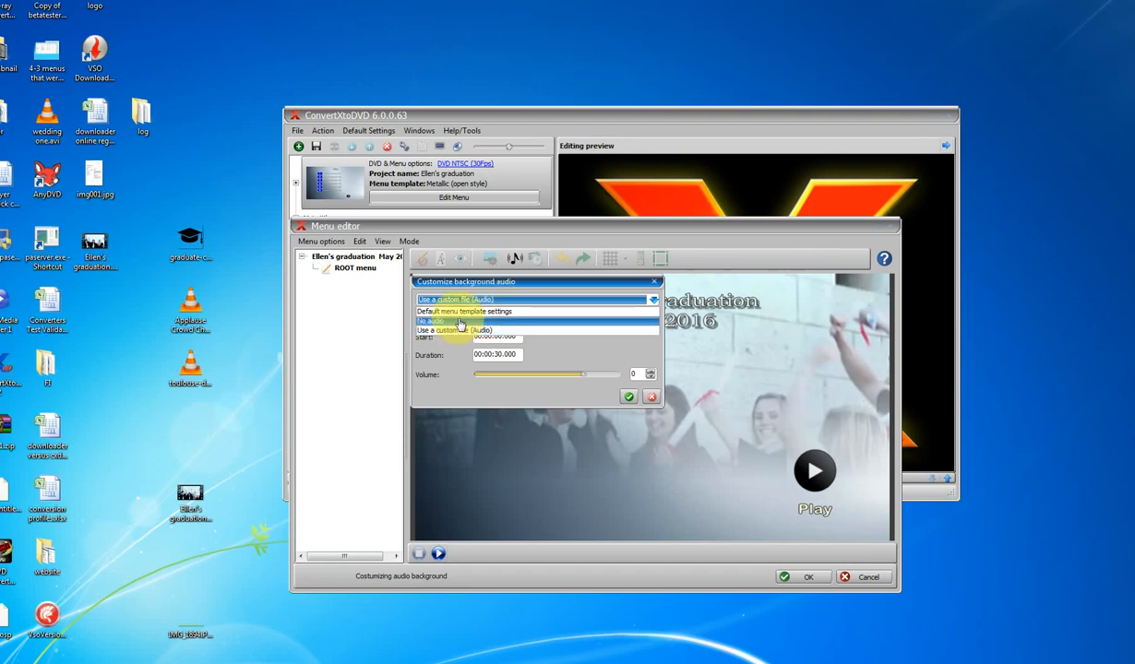
pyautogui.click(459, 330)
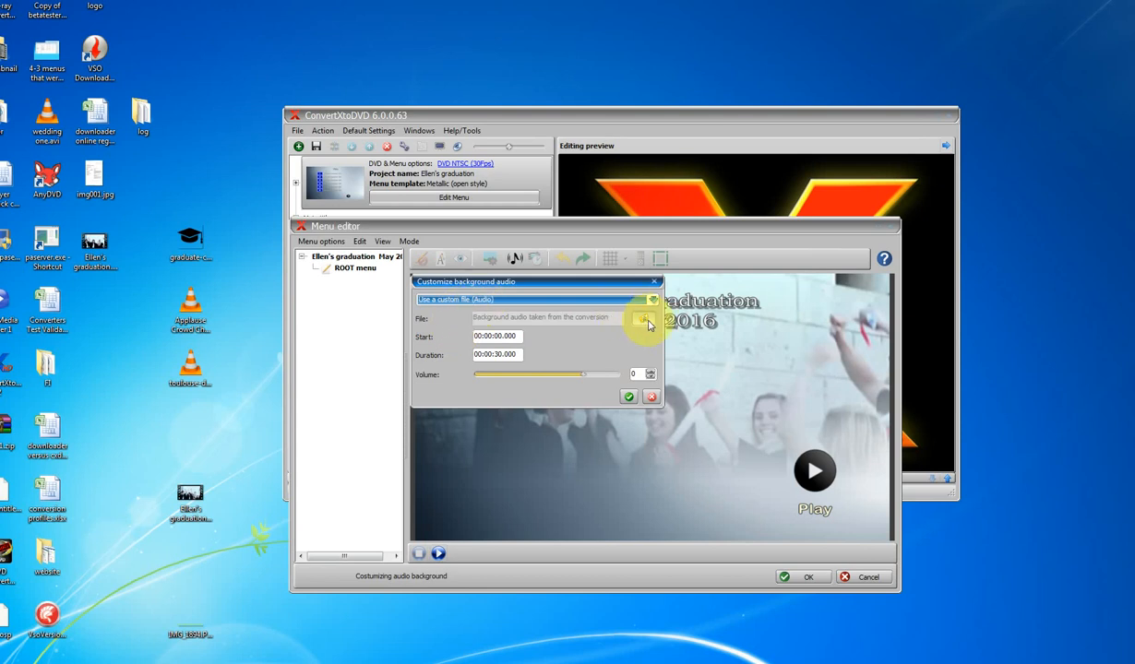
pyautogui.click(653, 318)
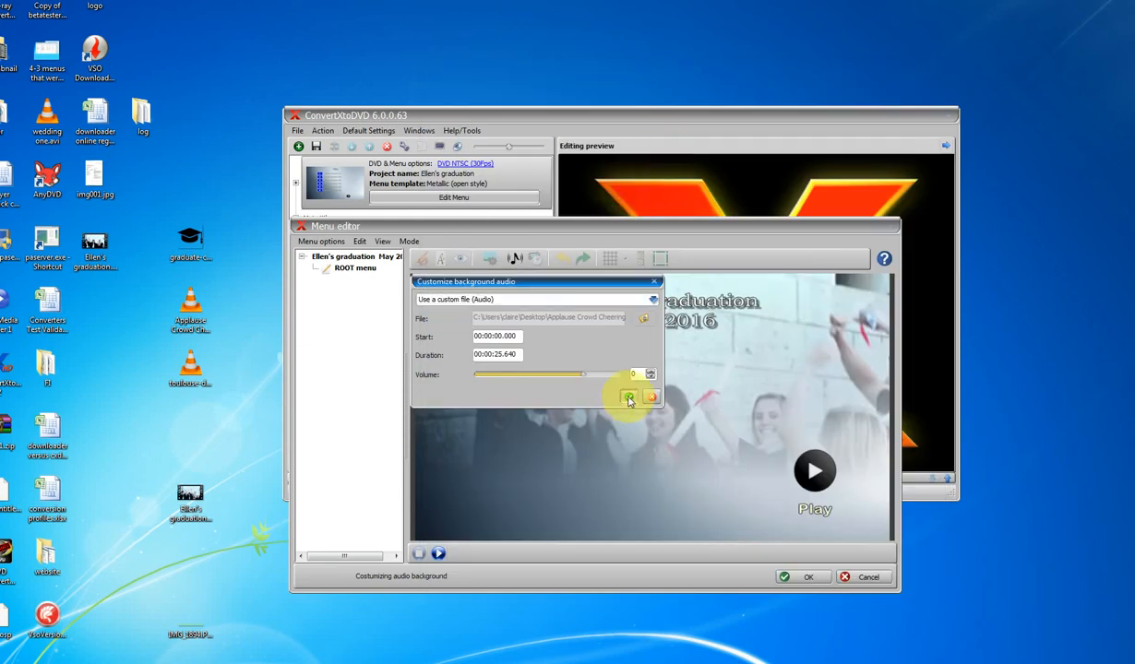
pyautogui.click(629, 399)
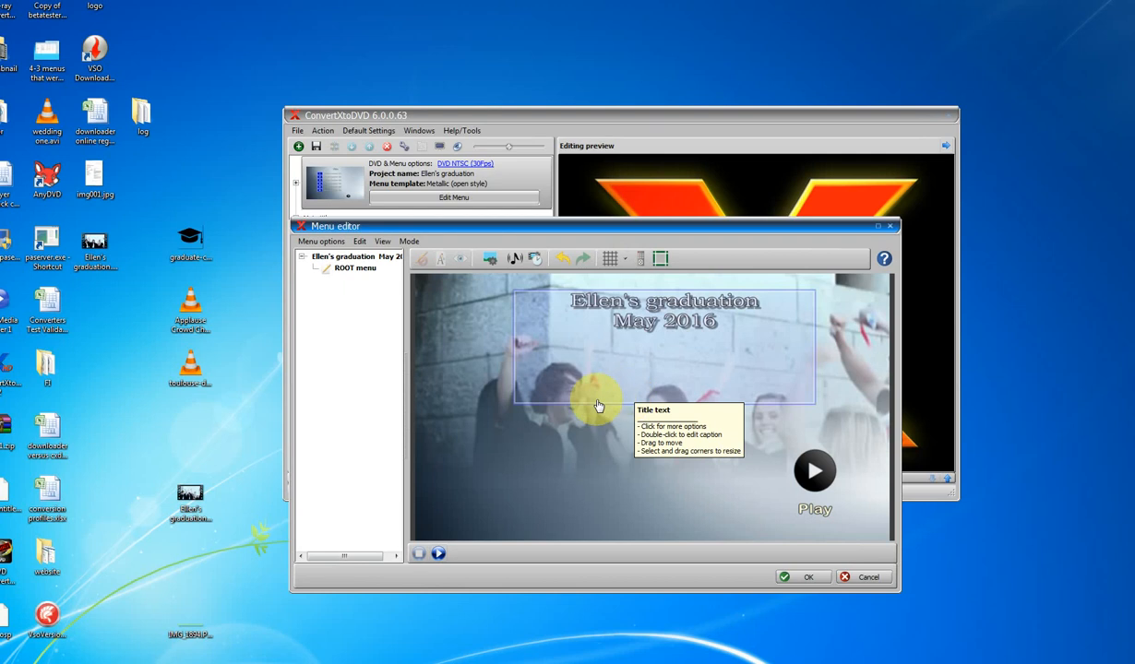
pyautogui.moveTo(815, 472)
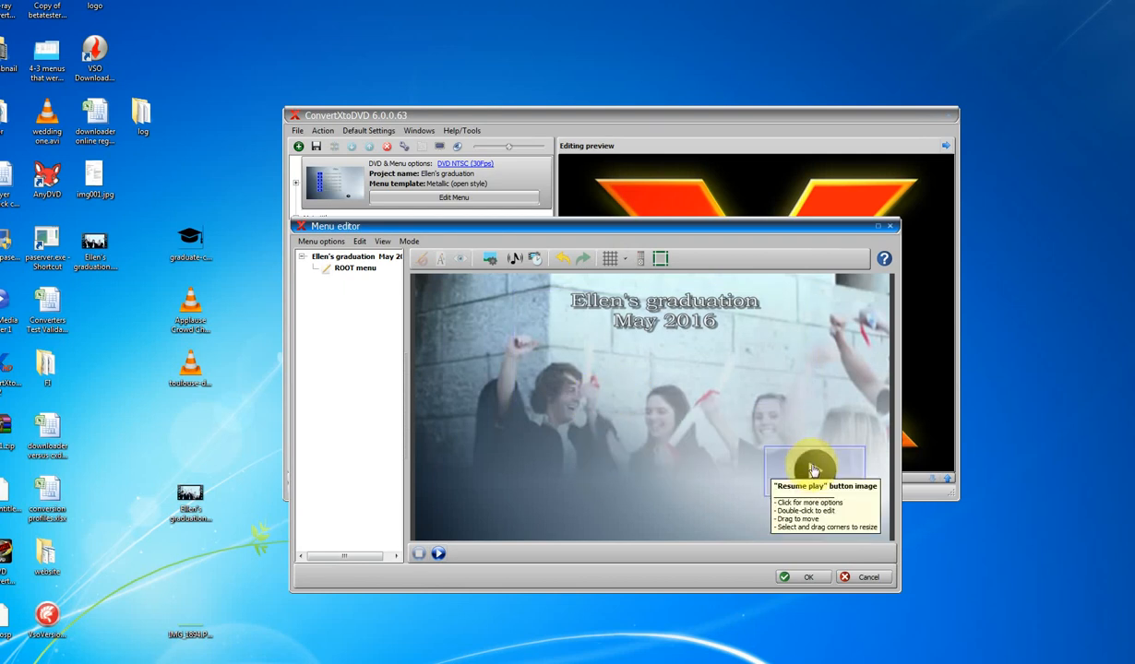
# - Use graduate-cap.png as the Play button's custom thumbnail via Edit Thumbnail
pyautogui.rightClick(813, 465)
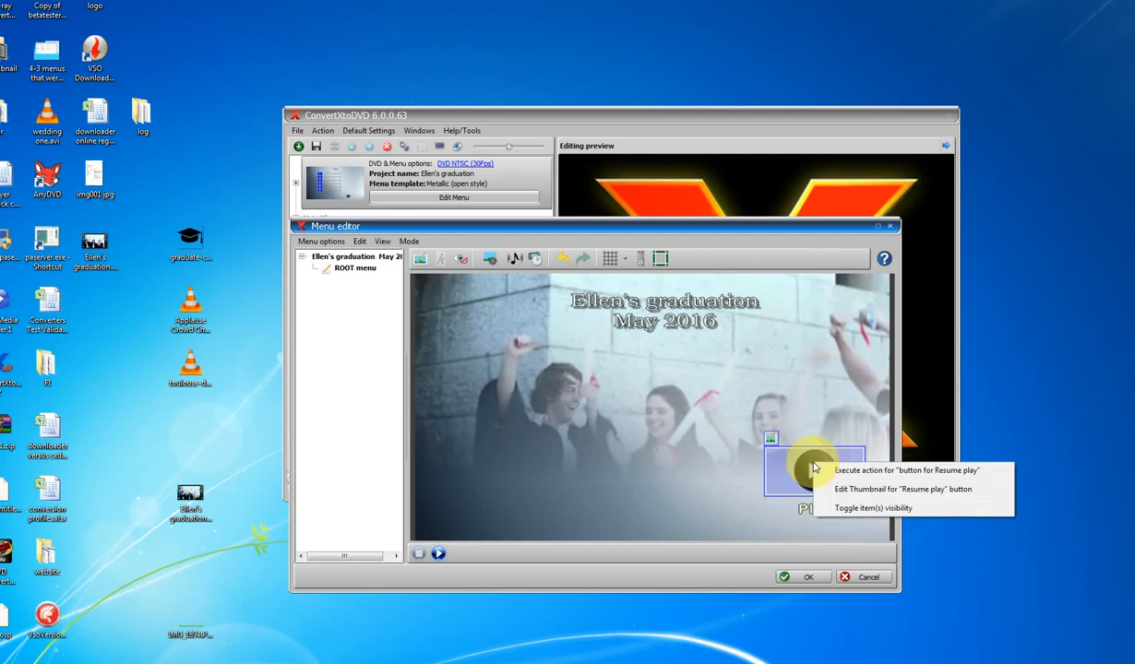
pyautogui.moveTo(849, 496)
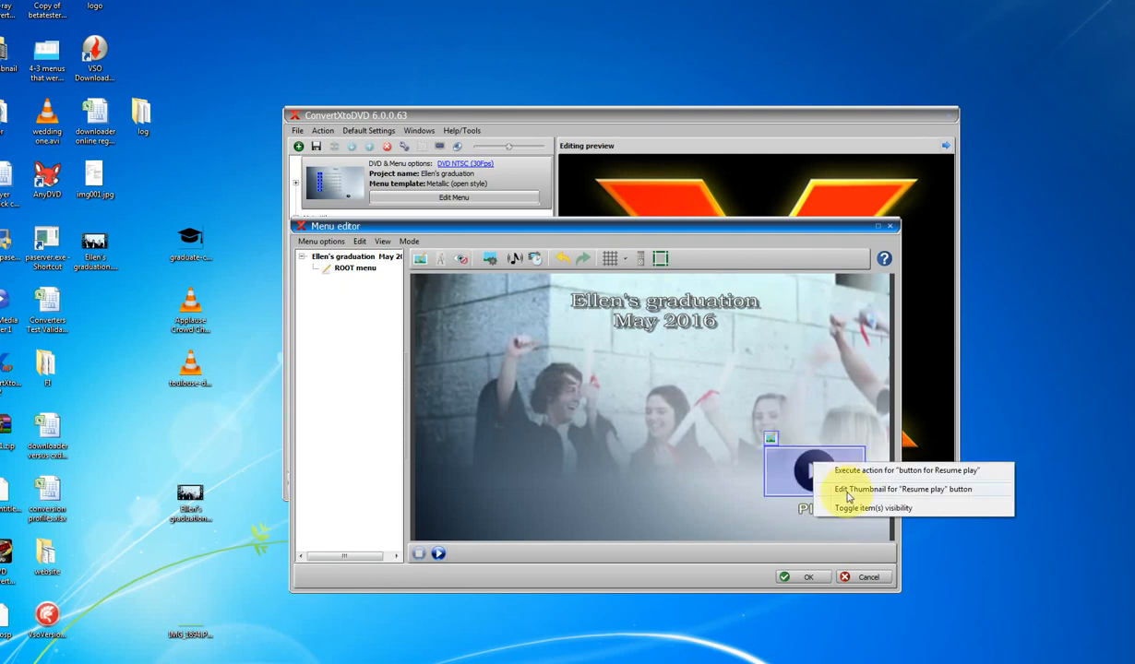
pyautogui.click(904, 488)
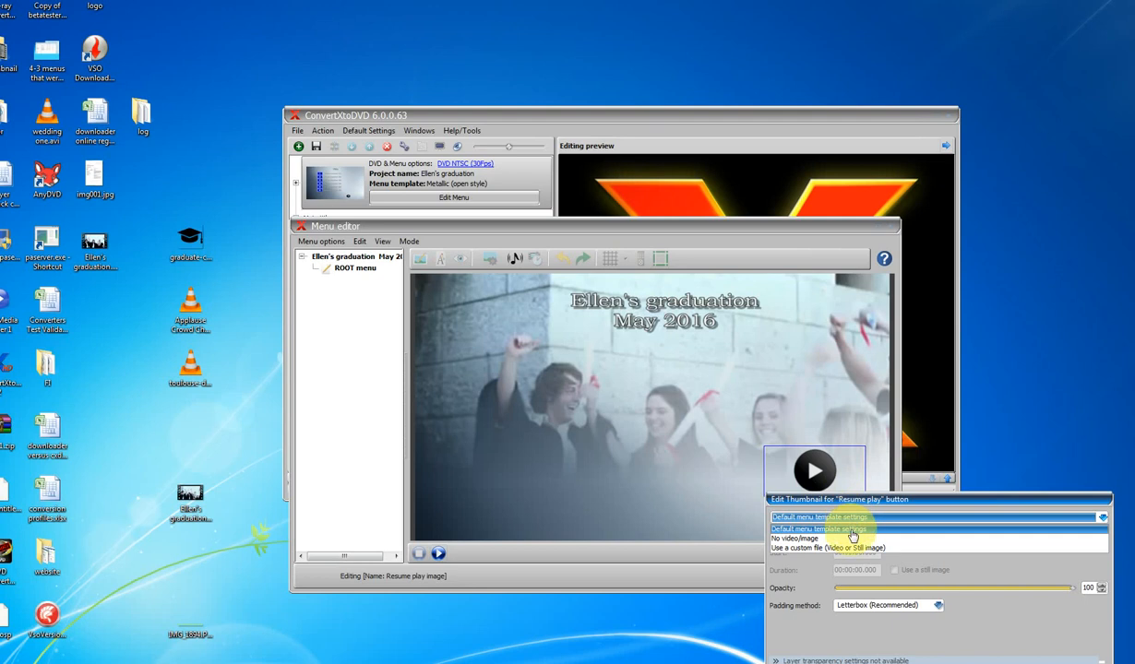
pyautogui.click(826, 546)
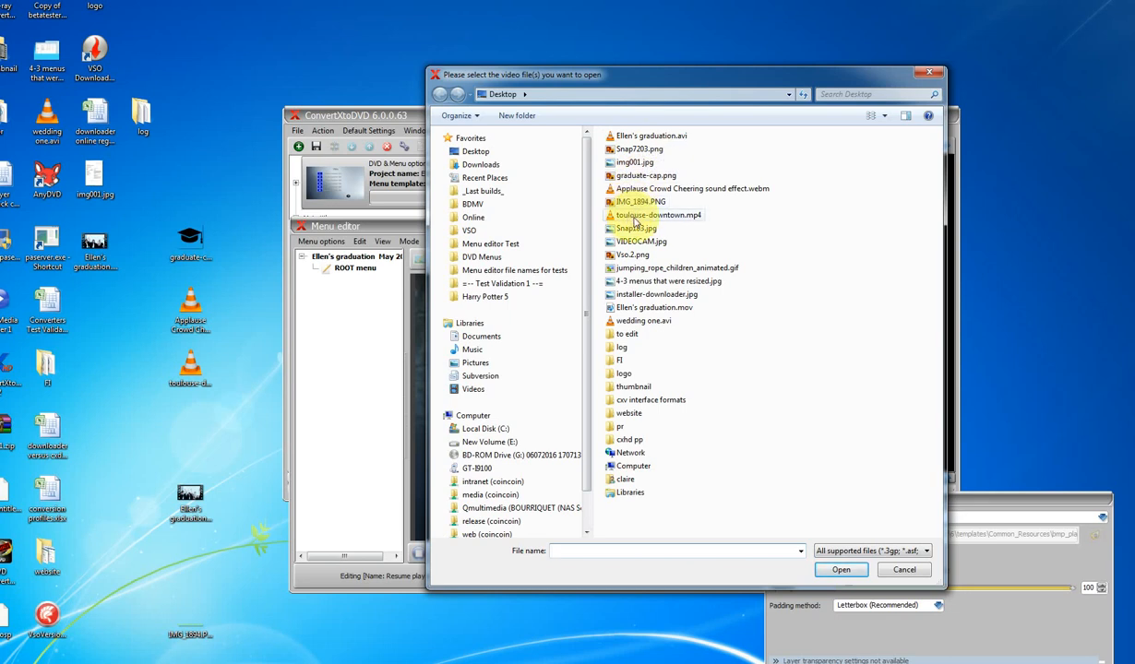
pyautogui.click(646, 175)
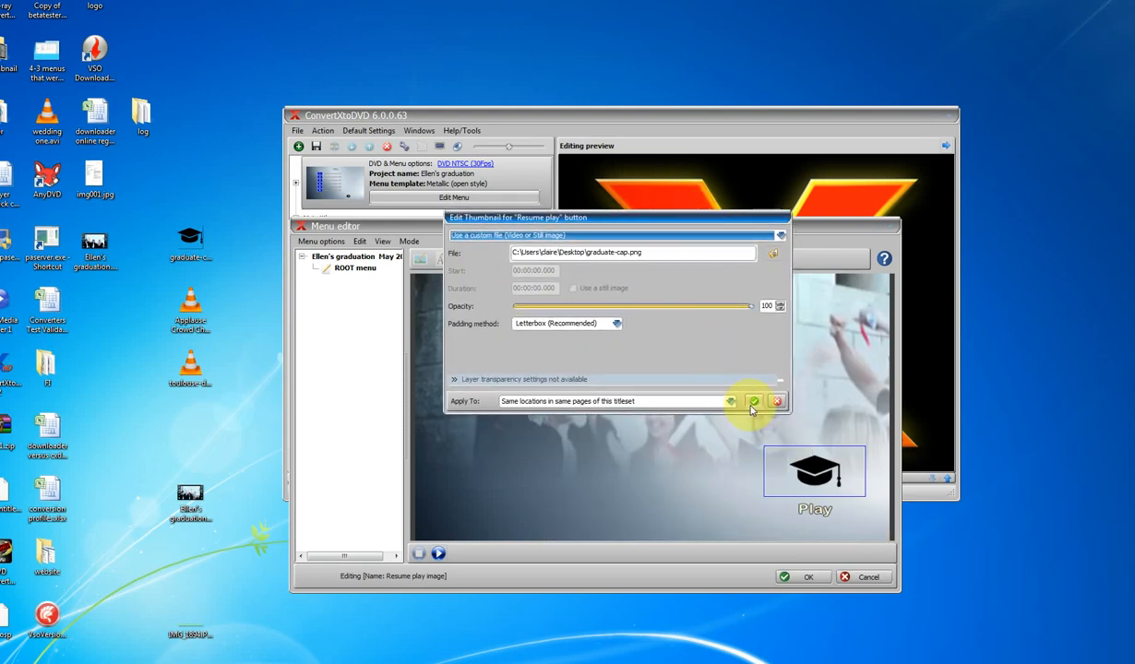
pyautogui.click(753, 402)
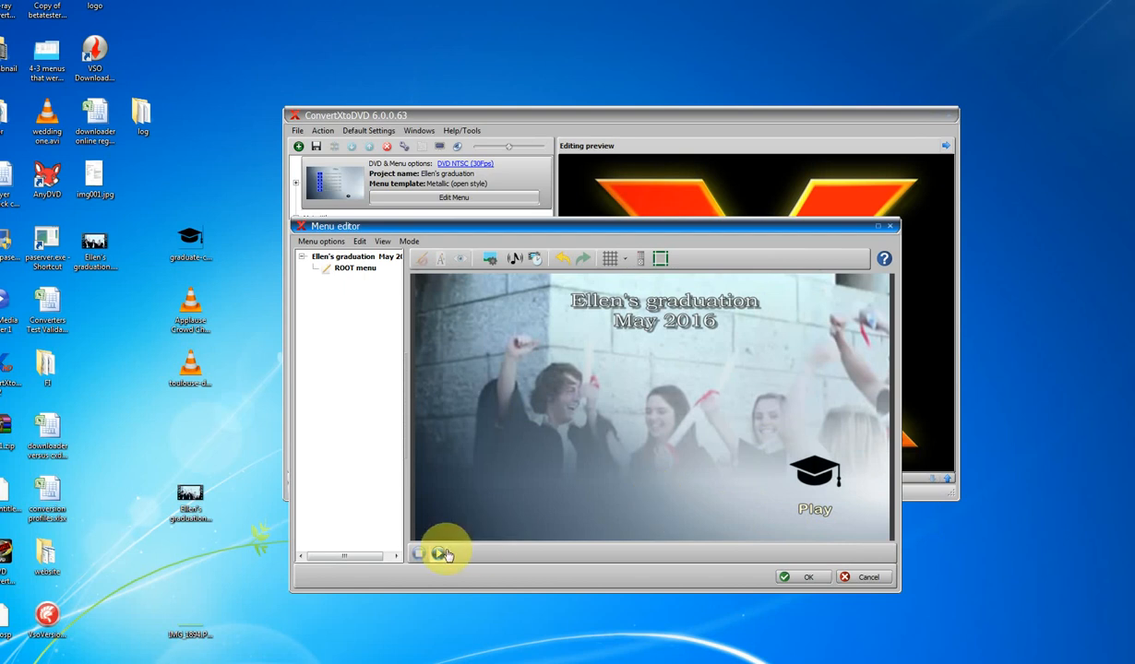
pyautogui.click(441, 554)
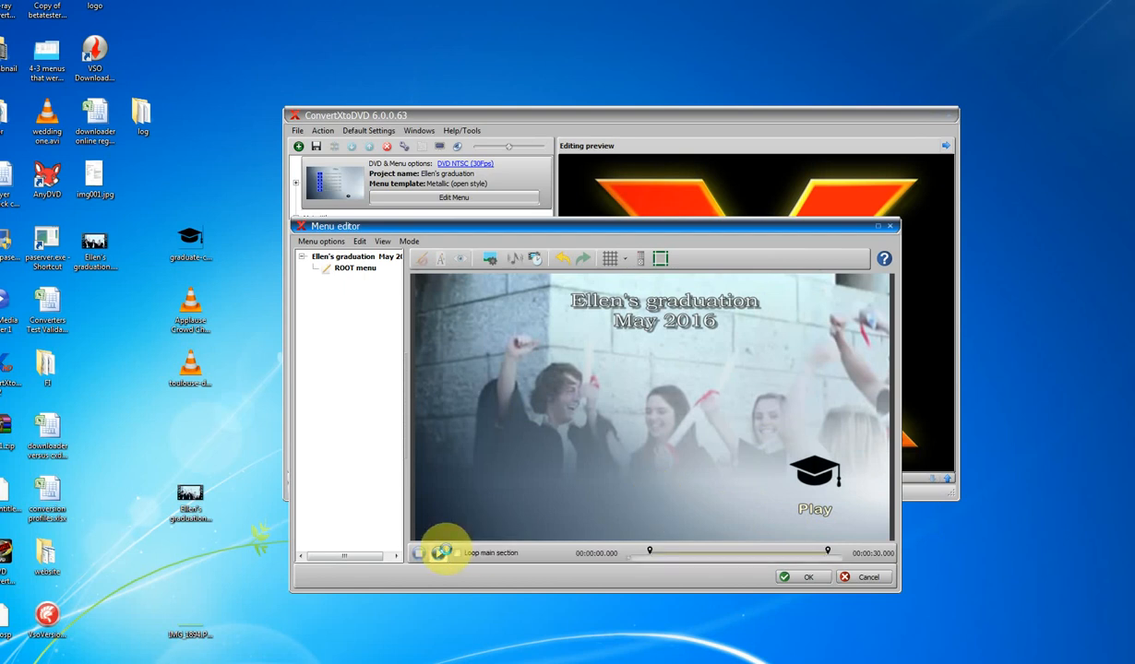
pyautogui.click(441, 553)
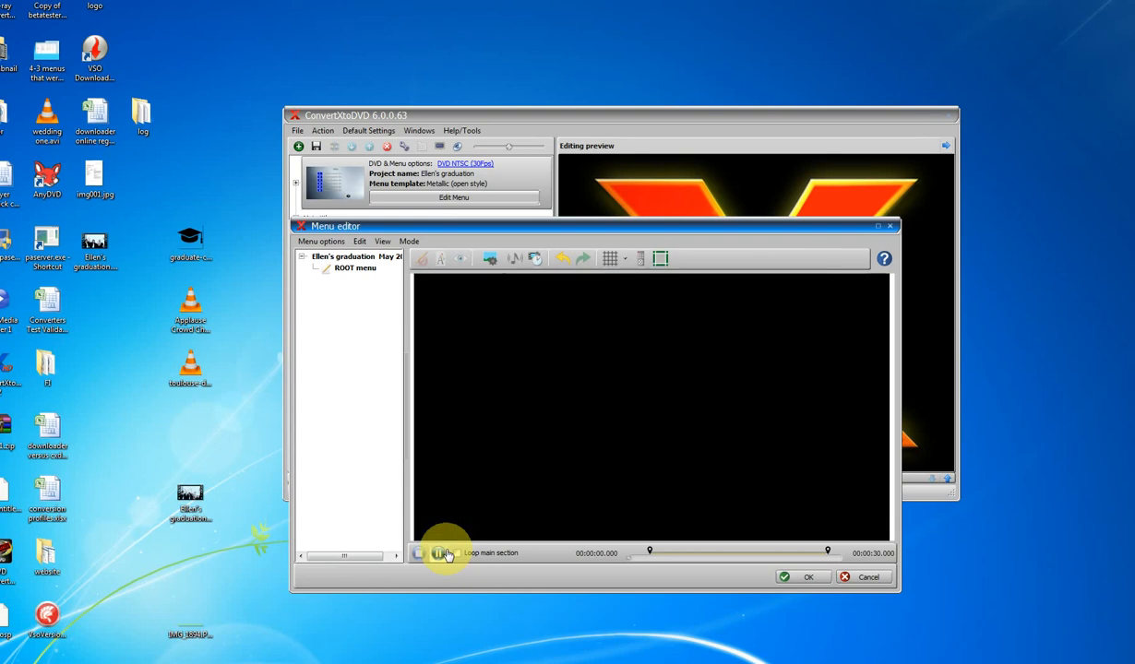
pyautogui.click(417, 553)
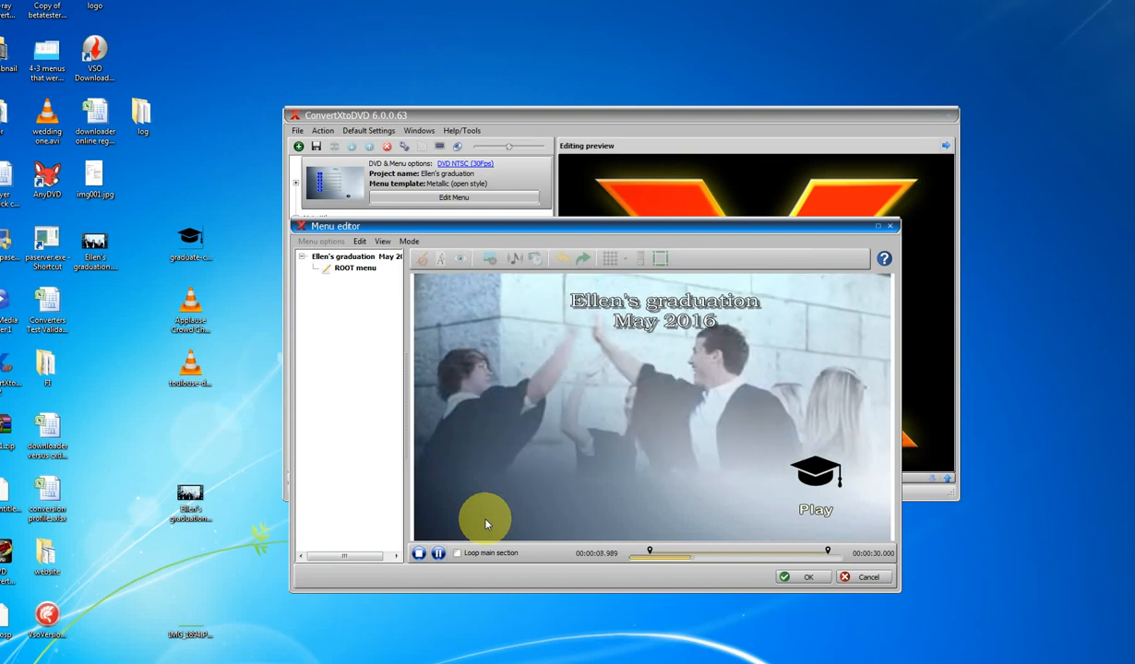
pyautogui.click(418, 554)
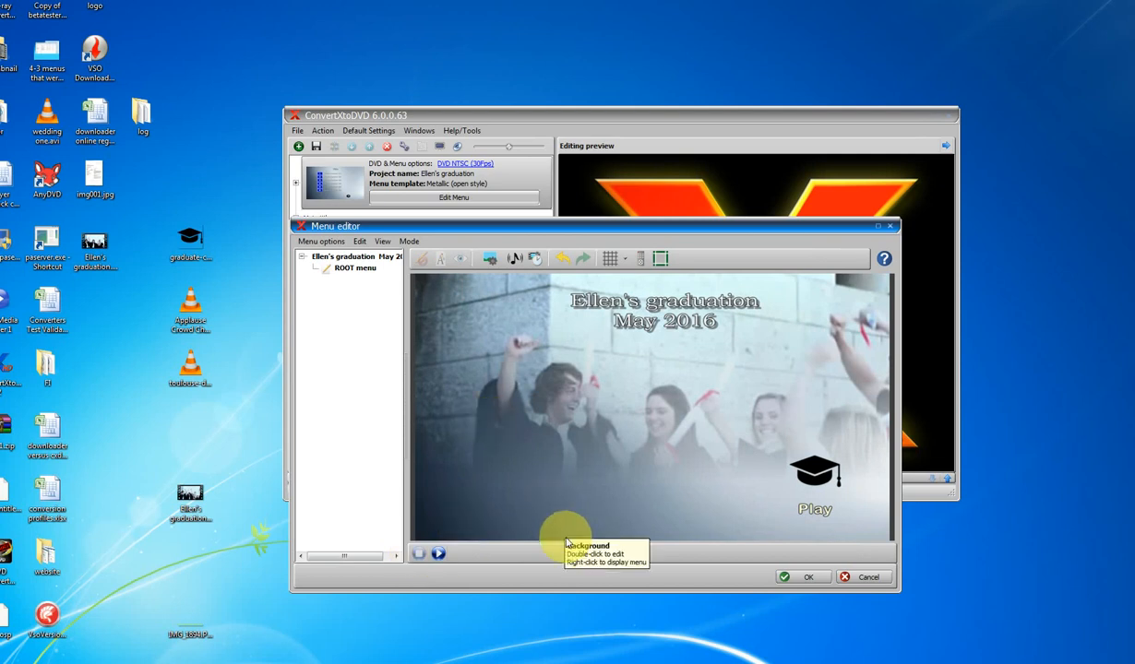
pyautogui.moveTo(679, 513)
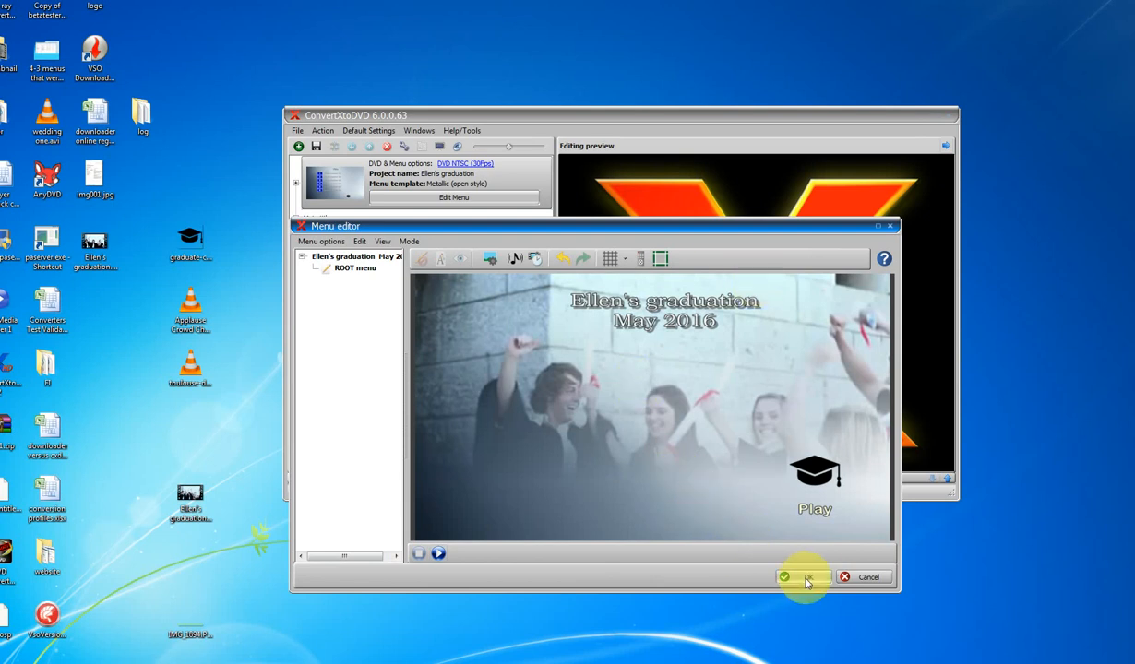
# - Accept the menu edits with OK, returning to the main project window
pyautogui.click(782, 575)
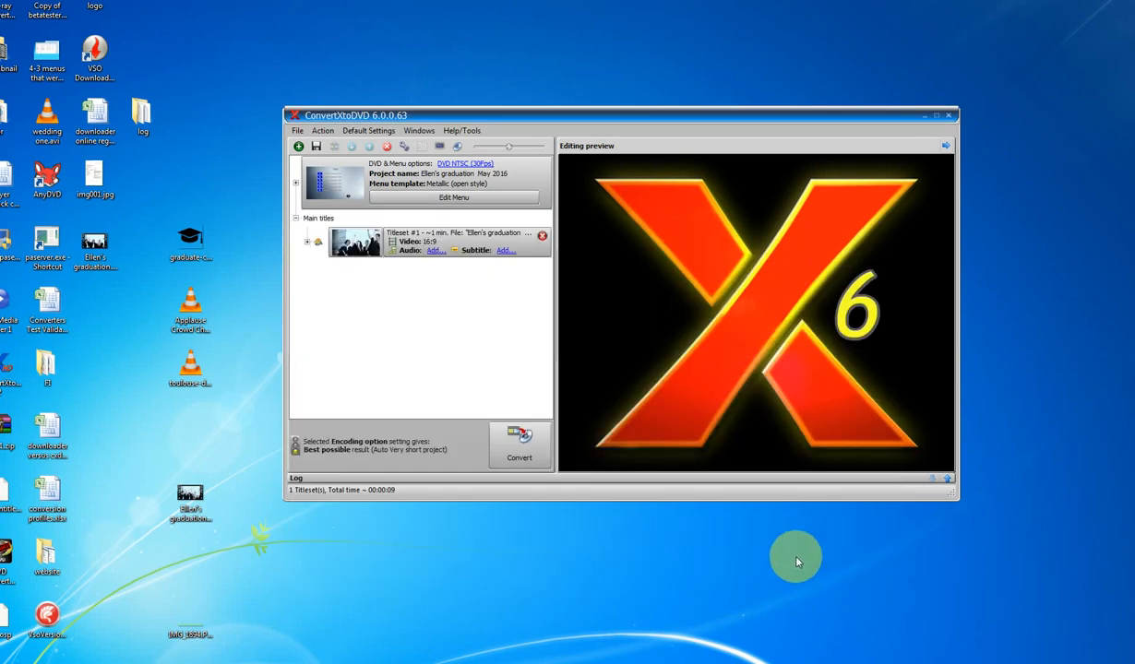
pyautogui.moveTo(520, 450)
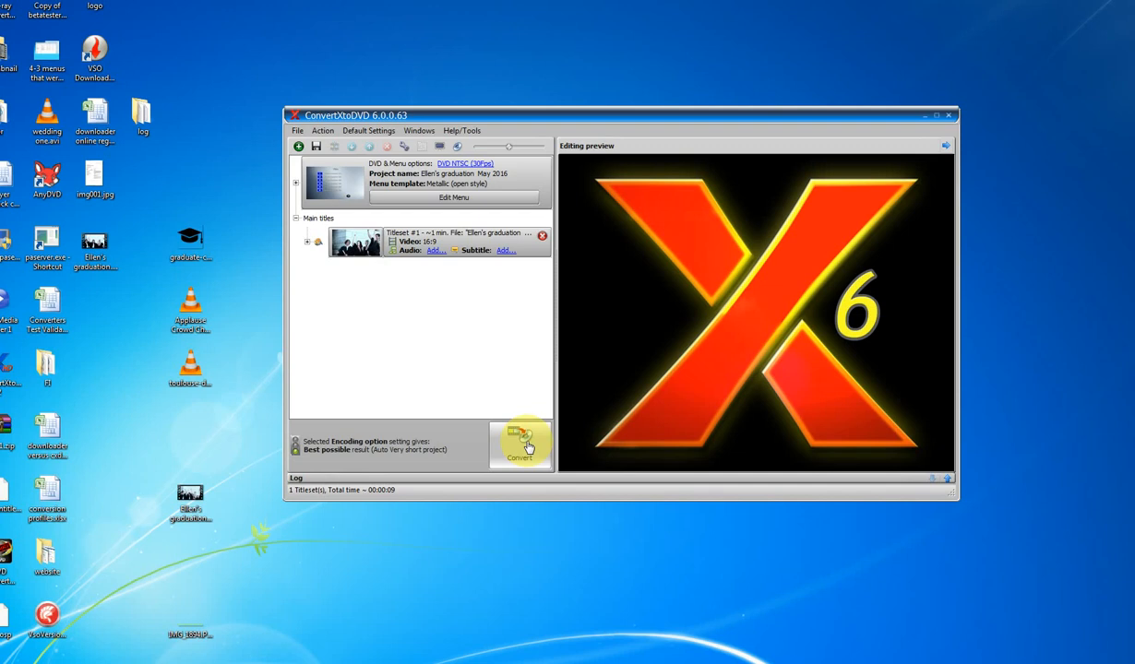
pyautogui.moveTo(192, 368)
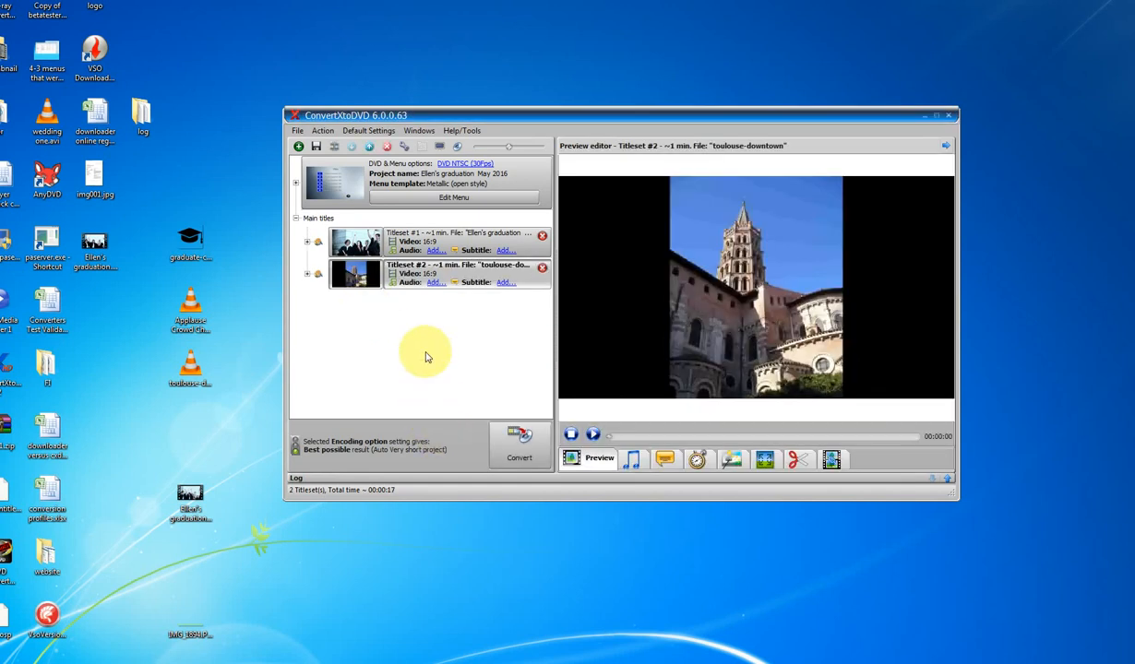
pyautogui.moveTo(433, 355)
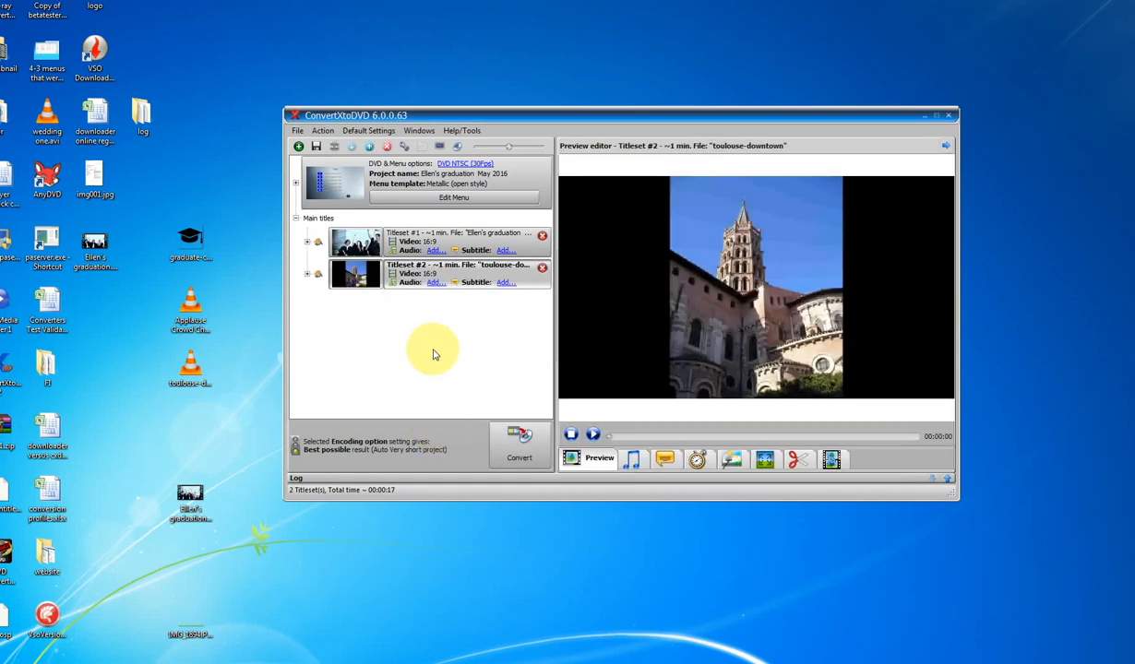